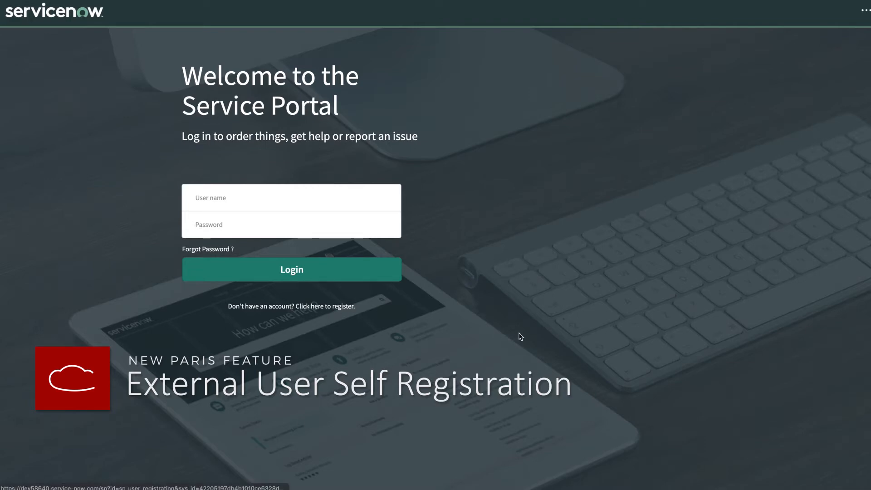
- Follow the 'Don't have an account? Click here to register' link on the portal login page
left_click(291, 306)
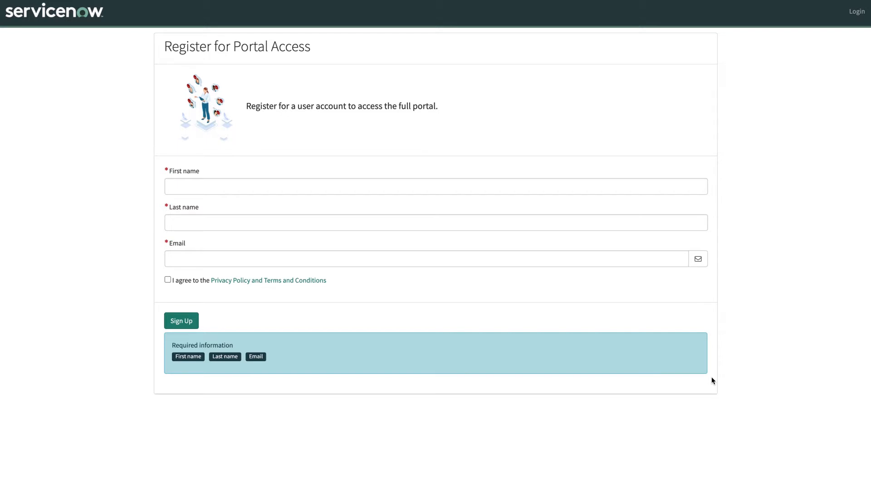
mouse_move(709, 383)
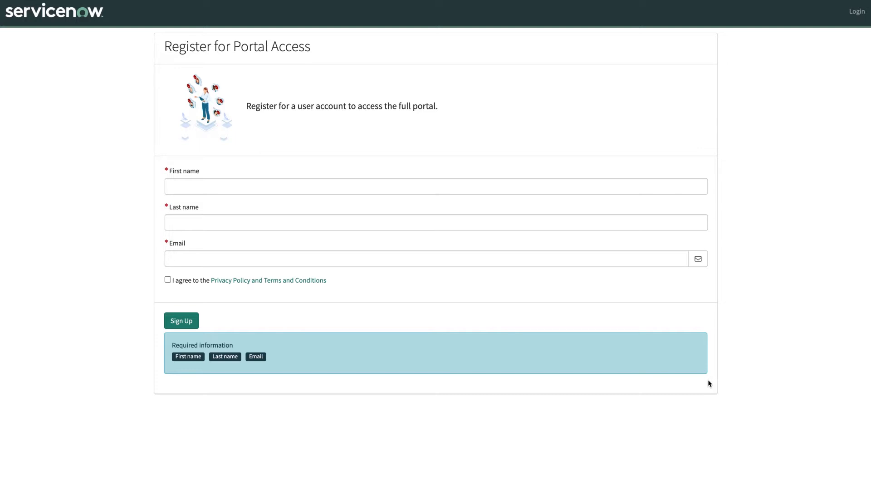
- Enter first name Al, last name S, a yahoo.com email, and accept the privacy policy
type("Al")
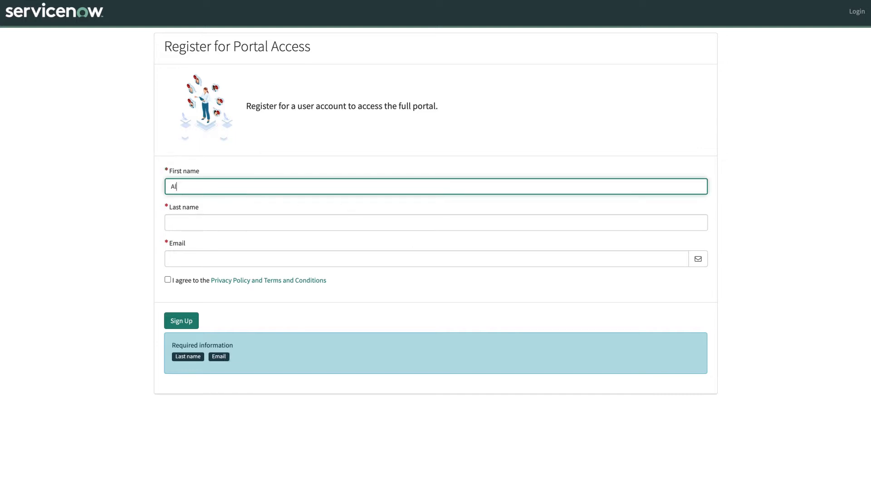
type("S")
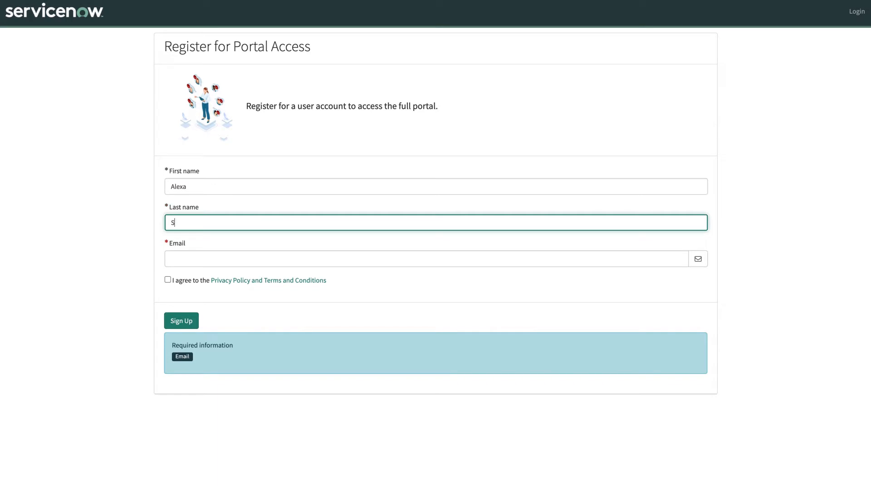
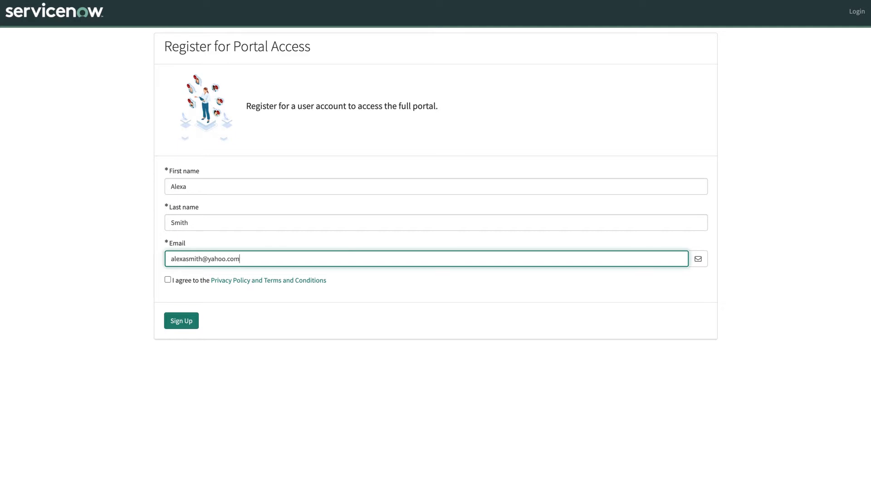
left_click(123, 281)
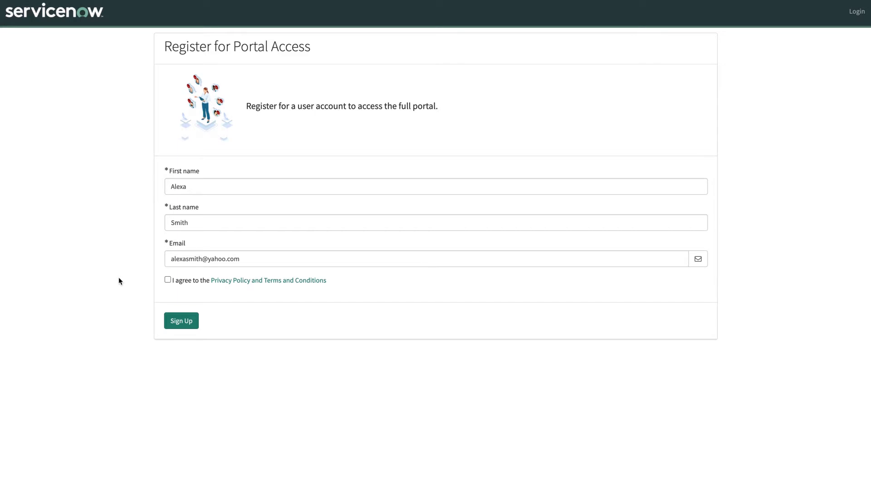
mouse_move(51, 107)
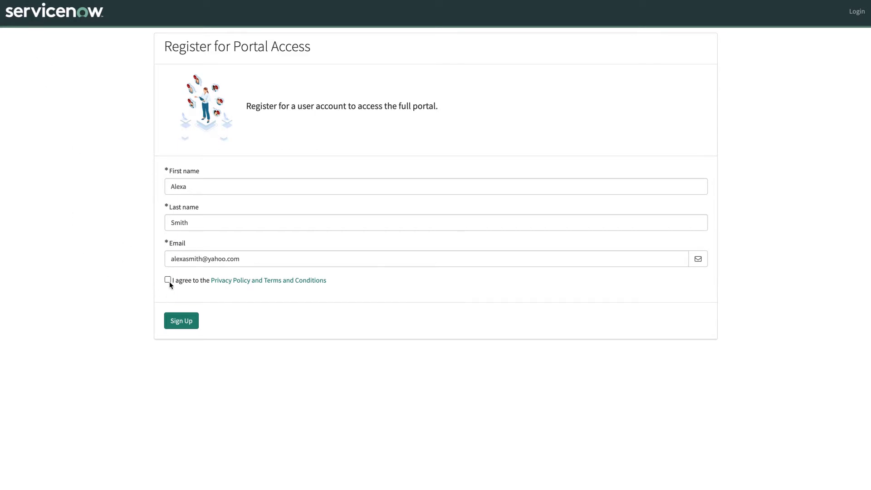
left_click(168, 280)
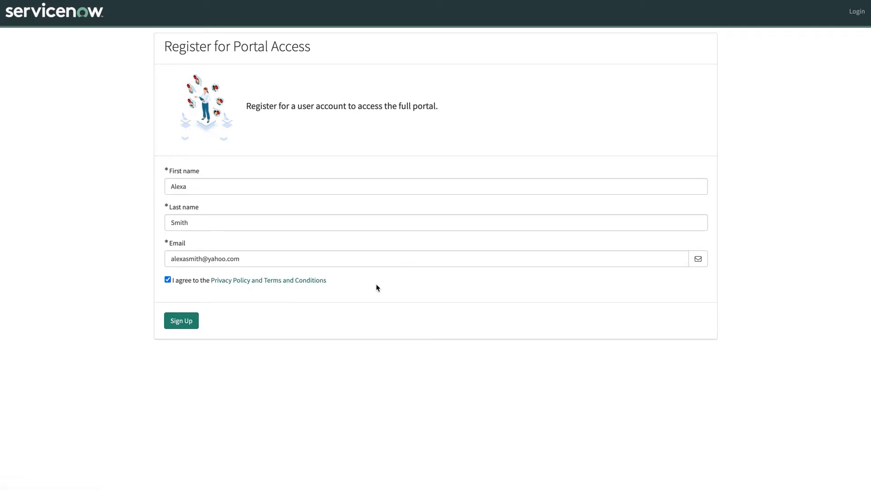
mouse_move(372, 305)
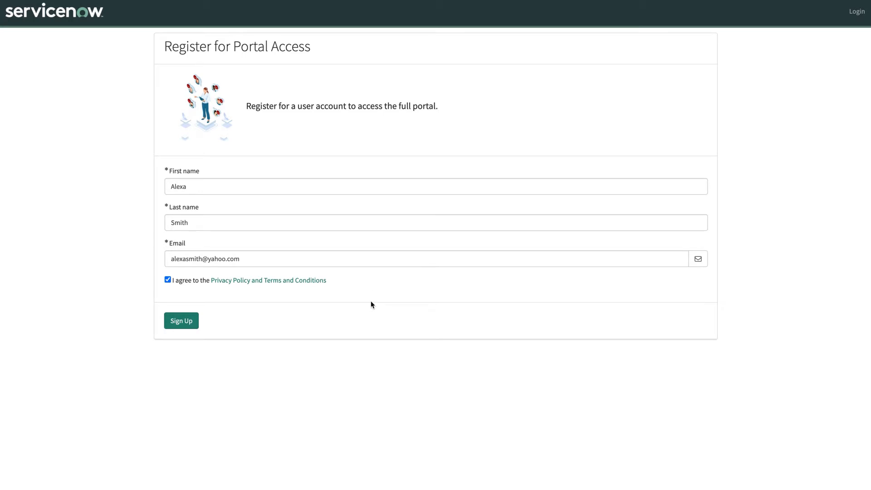
mouse_move(317, 280)
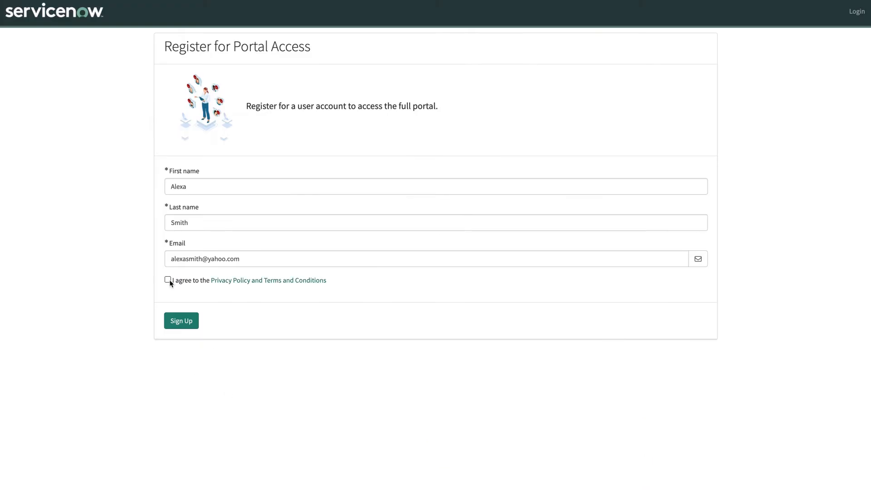
- Submit the registration form with Sign Up
left_click(181, 321)
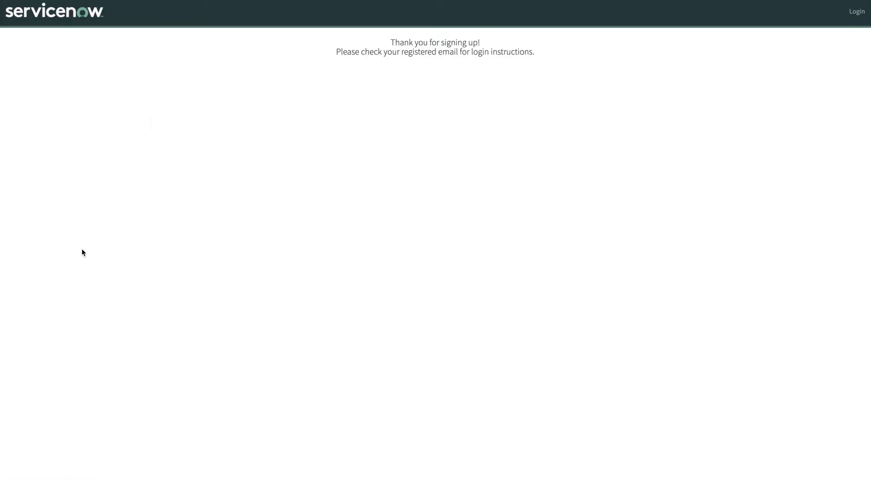
mouse_move(76, 254)
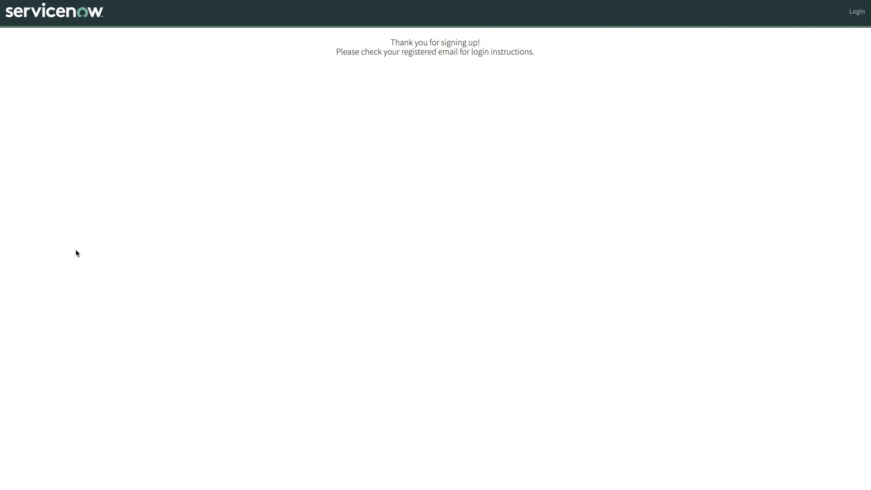
mouse_move(327, 280)
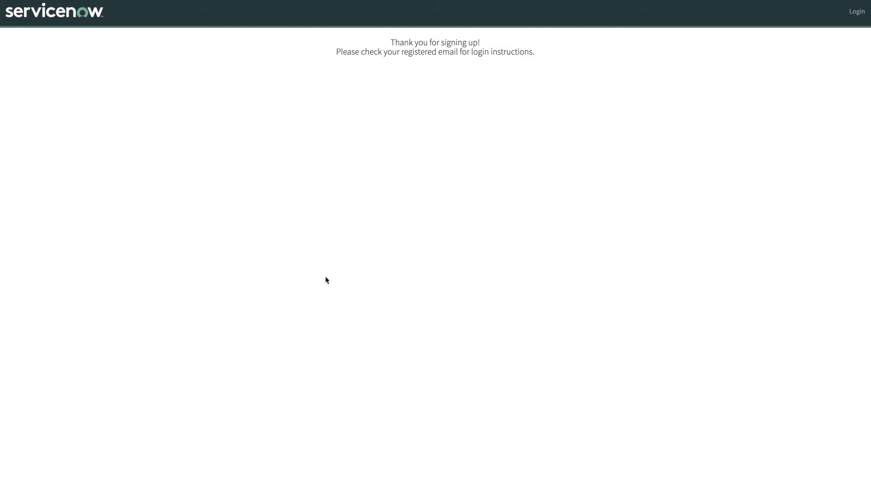
mouse_move(484, 78)
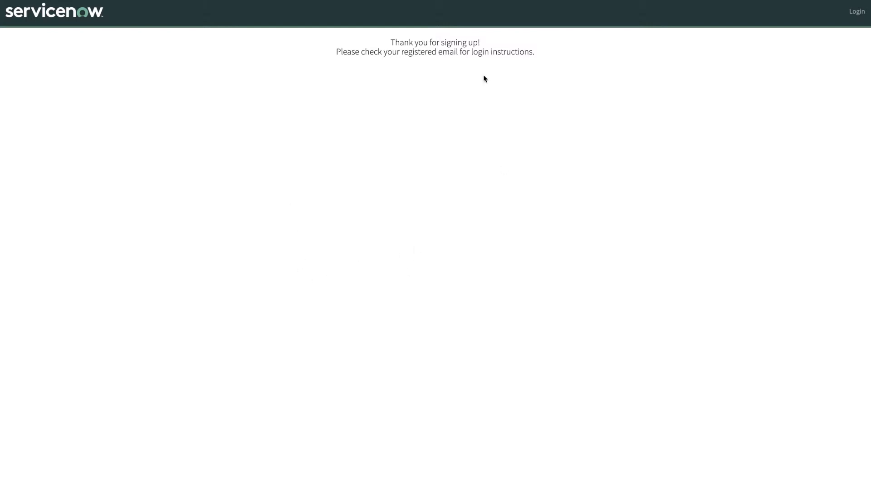
mouse_move(569, 289)
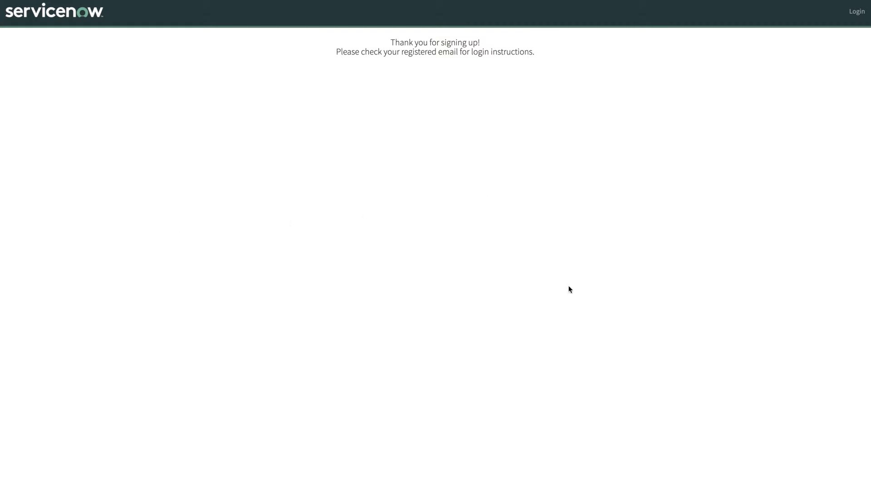
- Switch to the admin instance and open User Registration Configurations from Favorites
left_click(857, 11)
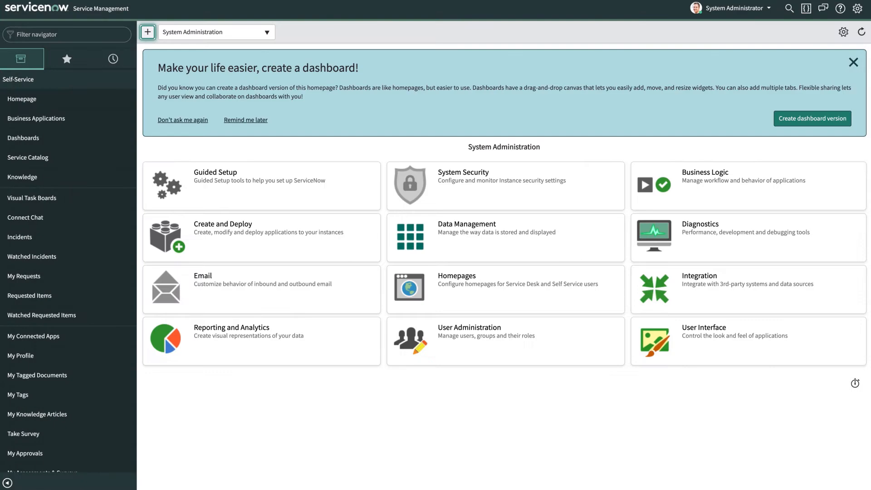
left_click(66, 59)
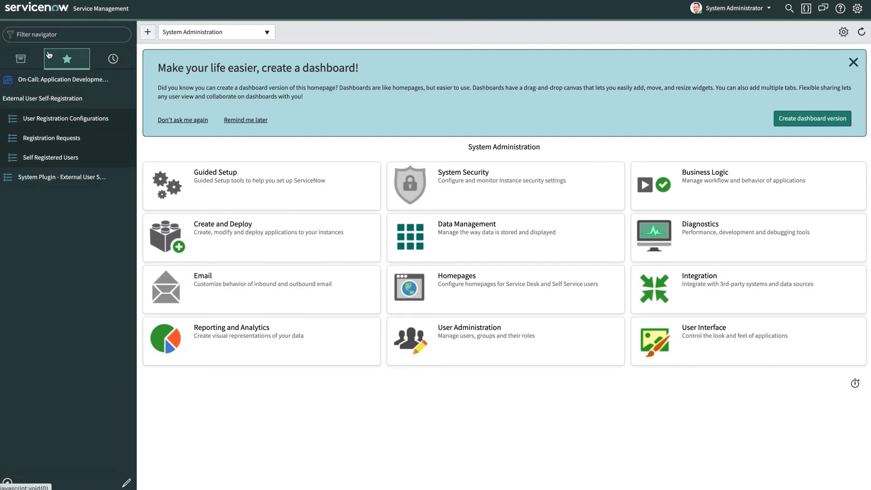
left_click(65, 118)
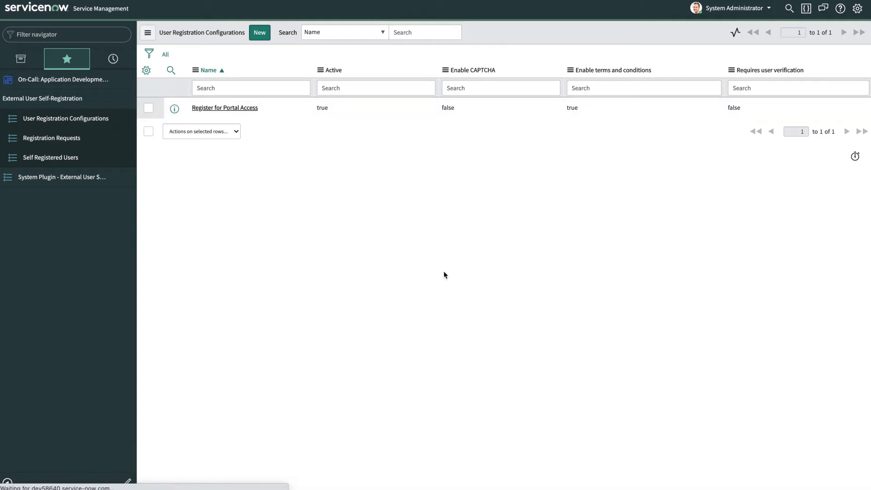
- Open the Register for Portal Access record and toggle Enable CAPTCHA on and back off
left_click(225, 107)
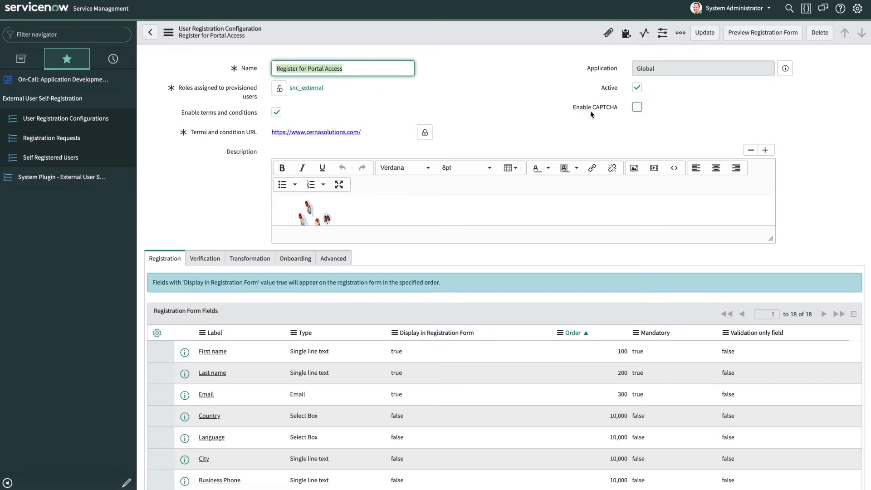
left_click(637, 106)
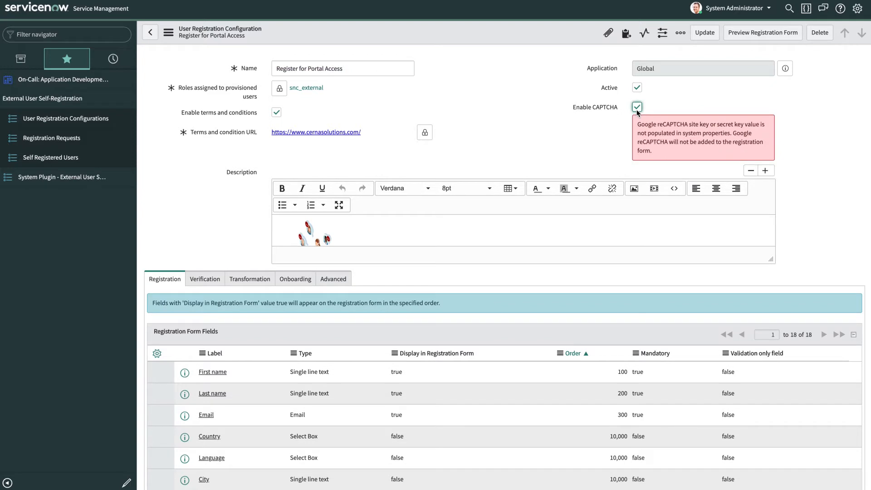
mouse_move(614, 107)
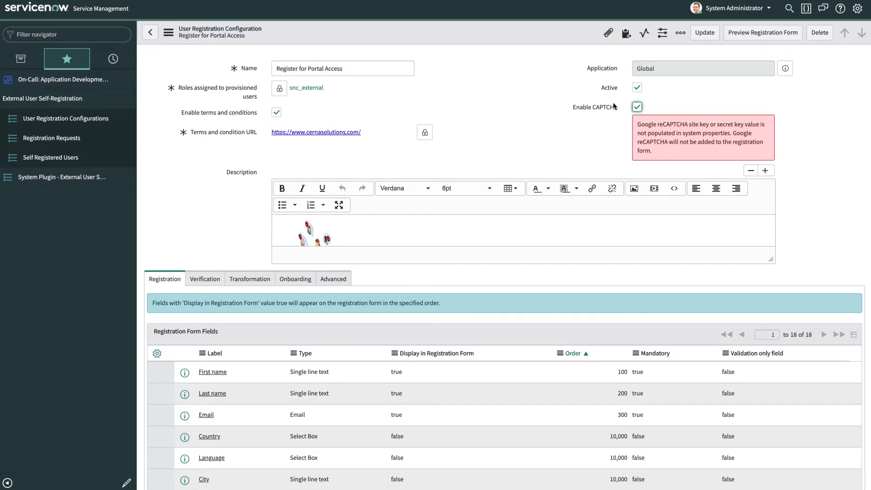
mouse_move(202, 121)
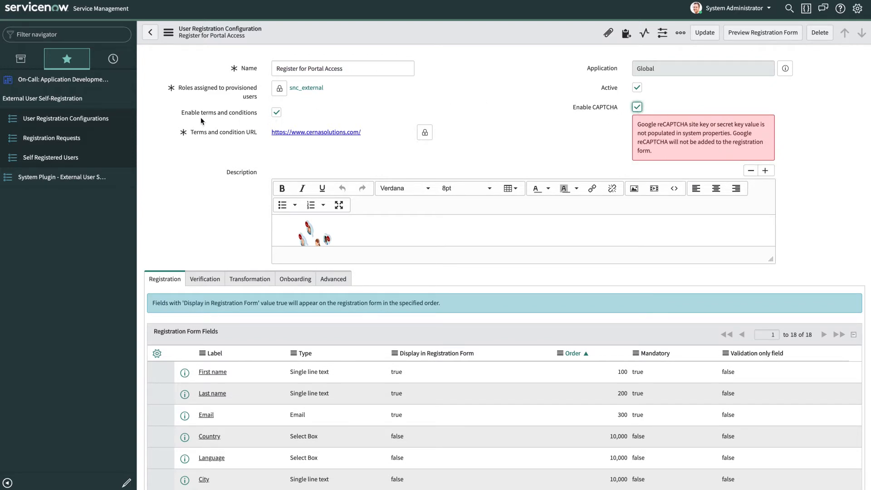
left_click(637, 107)
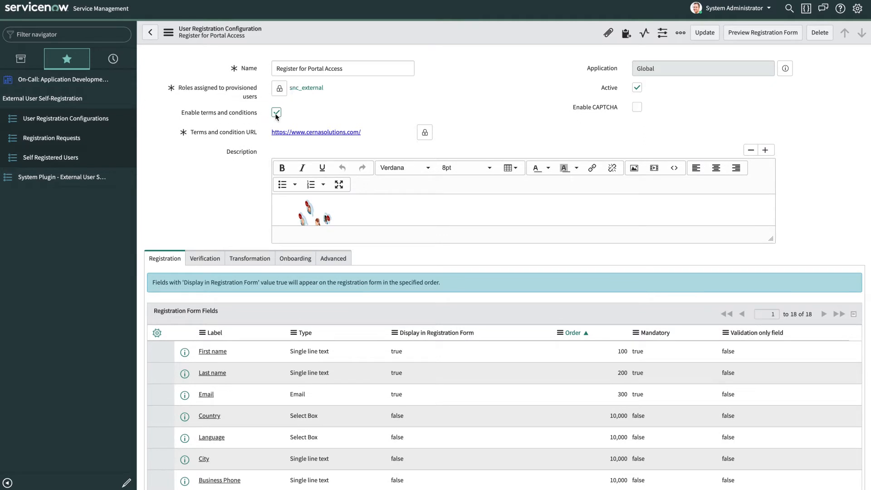
mouse_move(255, 133)
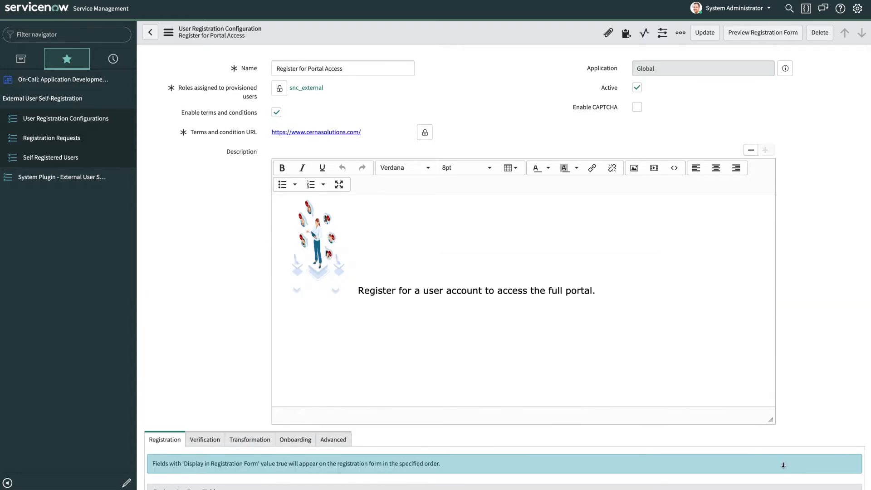
scroll("down", 3)
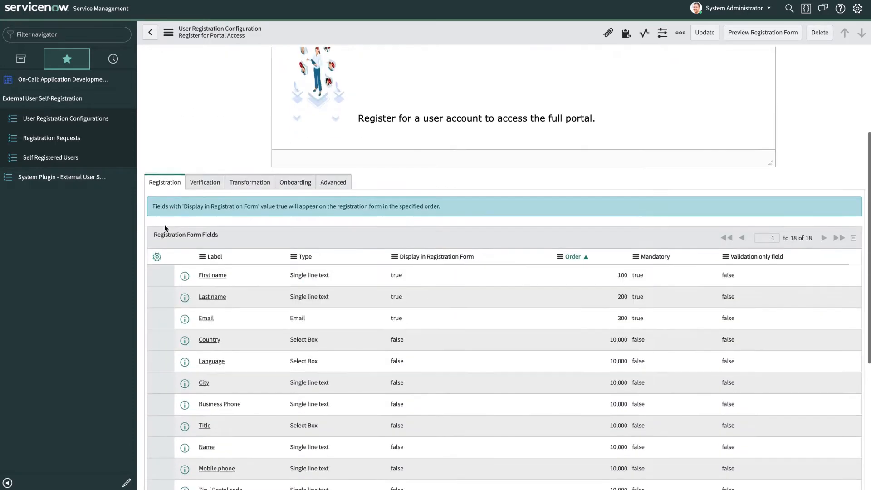
scroll("down", 3)
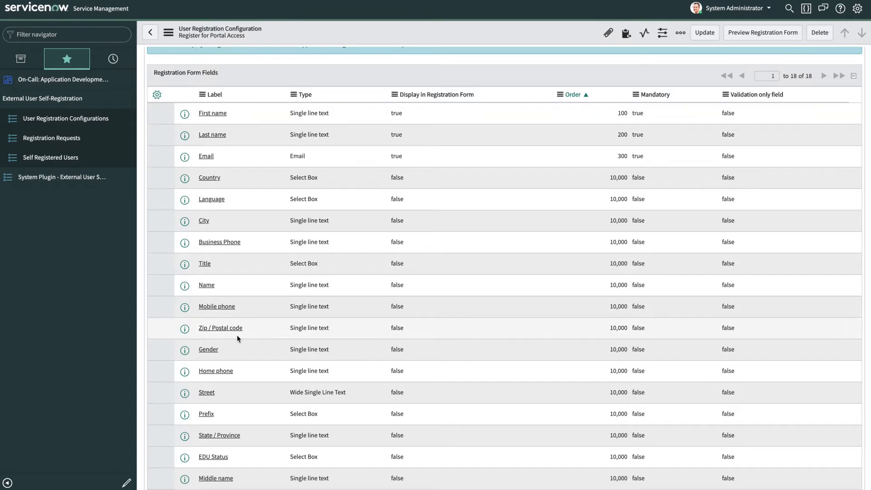
scroll("down", 3)
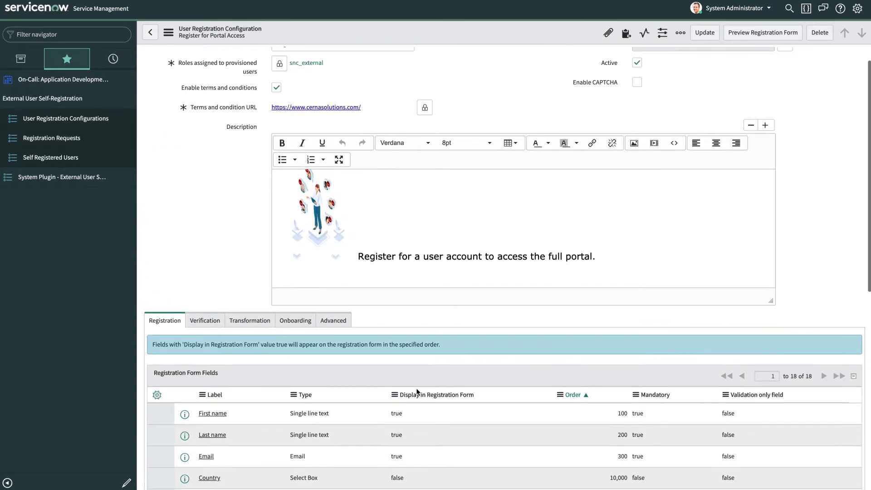
scroll("up", 3)
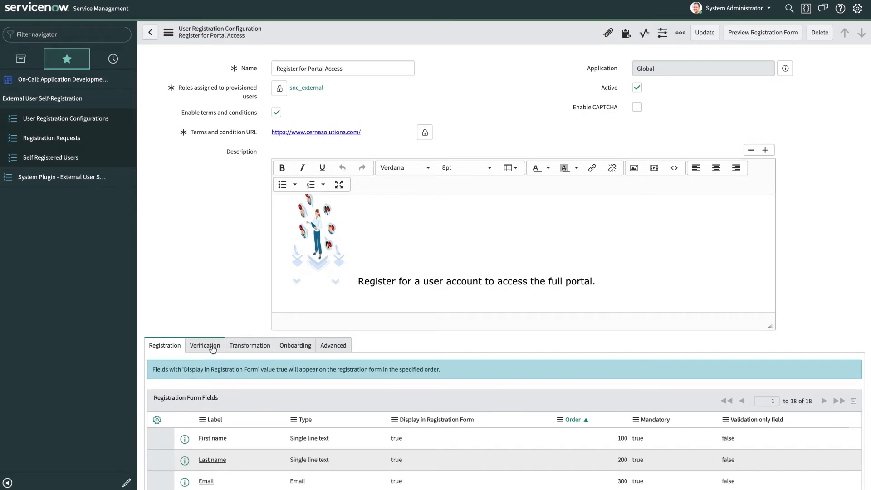
- Review the Verification, Onboarding and Advanced tabs of the registration configuration
left_click(205, 345)
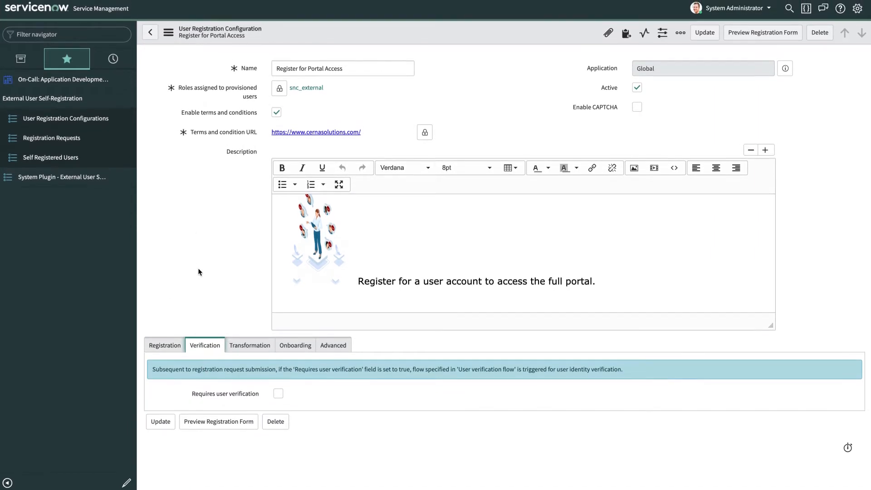
mouse_move(319, 401)
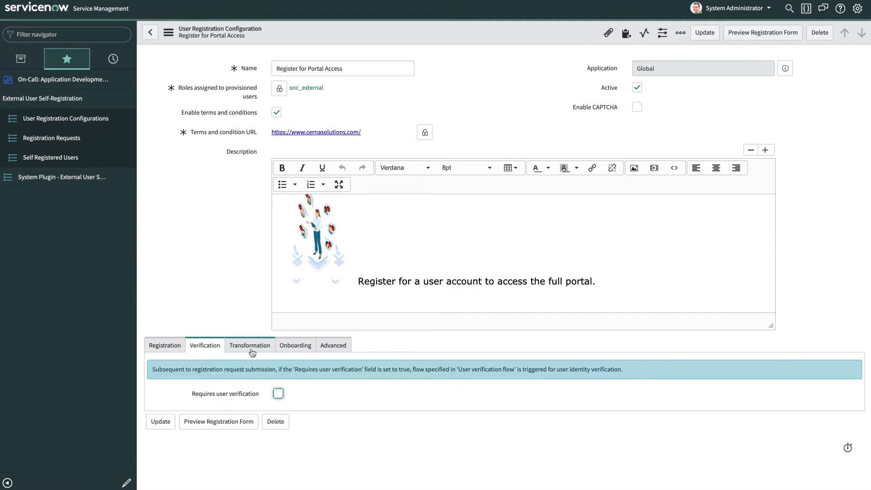
left_click(295, 345)
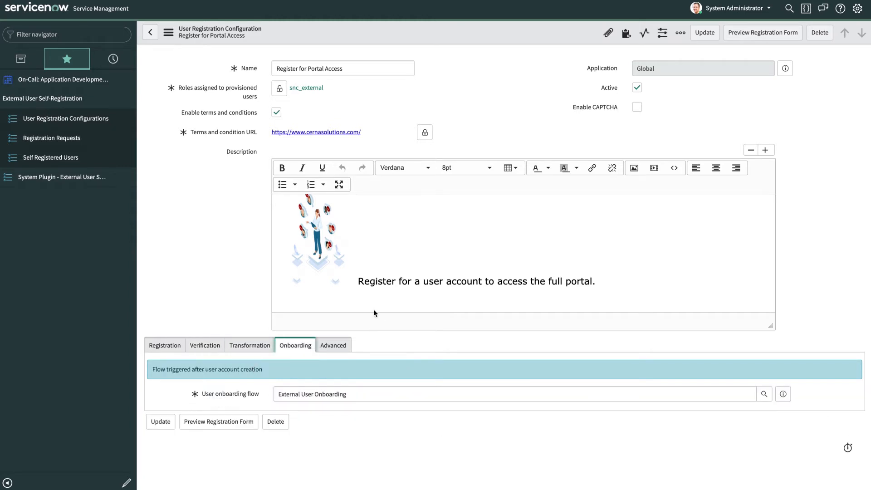
left_click(332, 345)
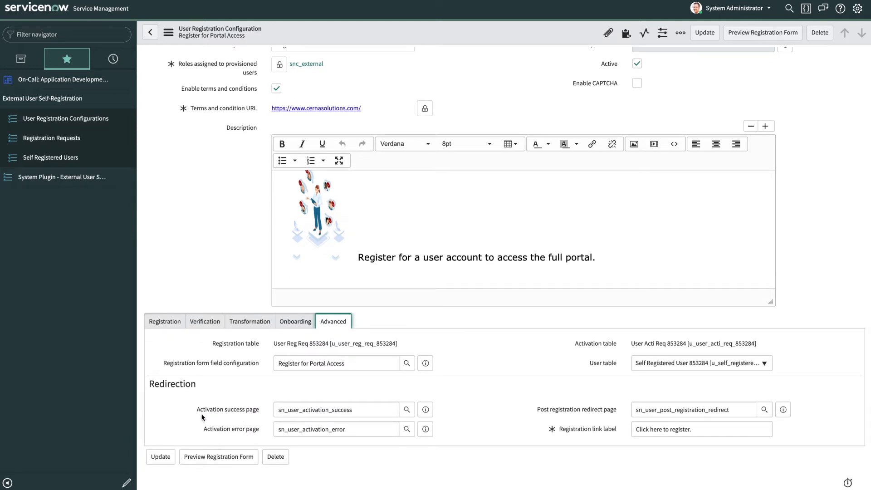
mouse_move(491, 445)
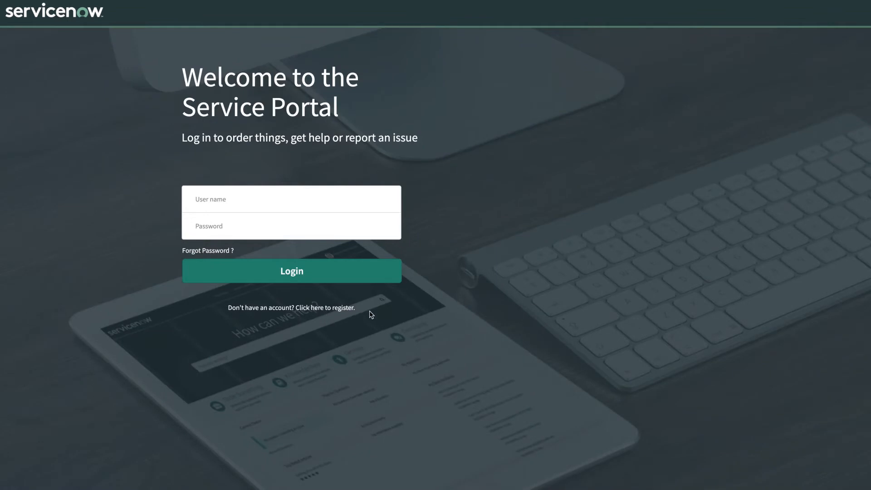
triple_click(291, 307)
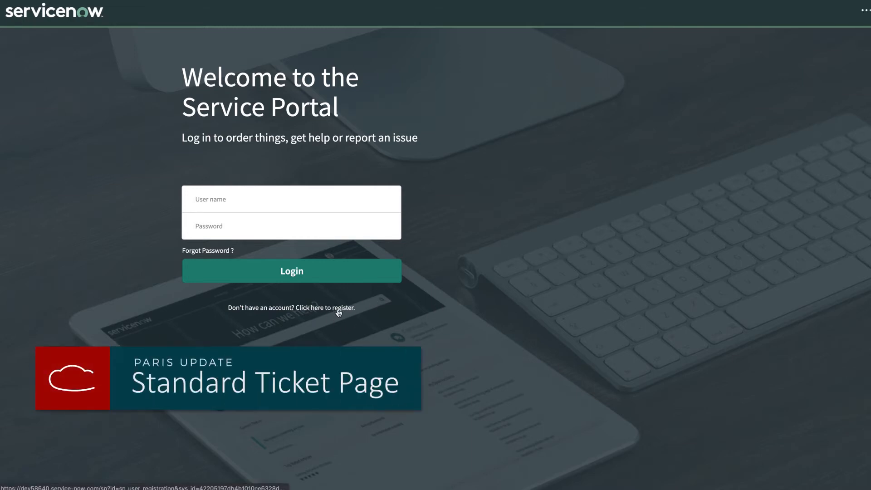
left_click(331, 307)
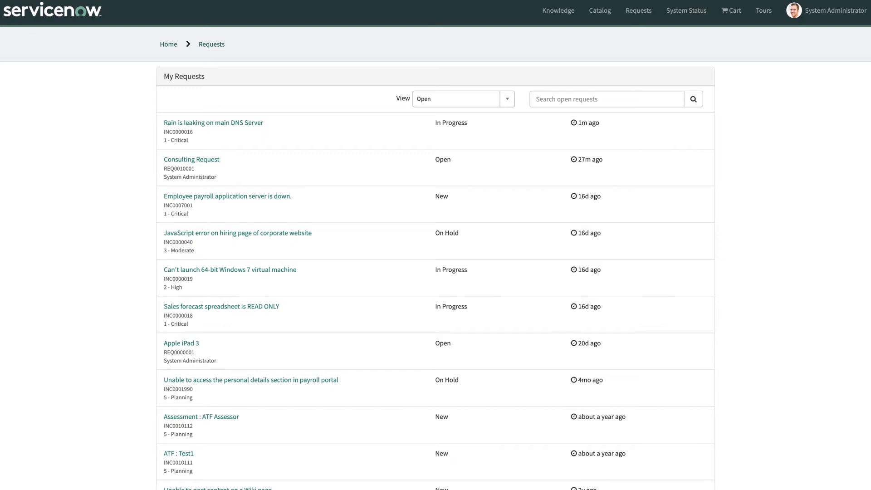
mouse_move(187, 146)
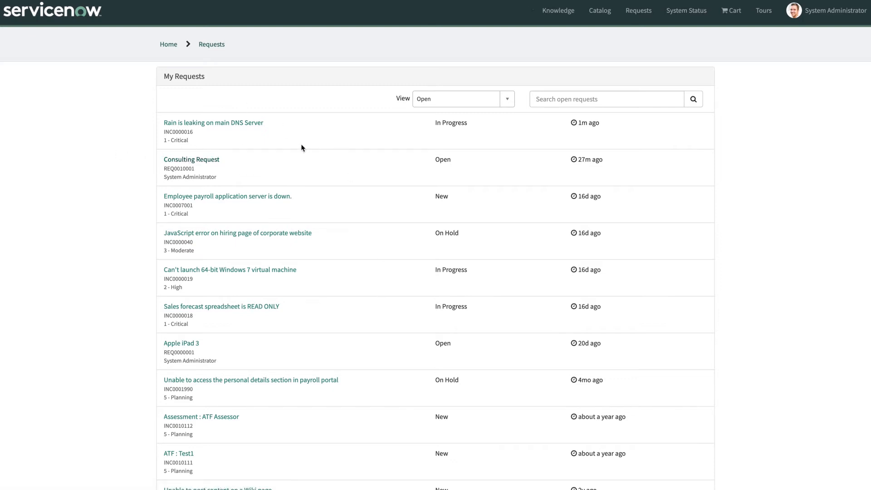
- Open the Consulting Request RITM0010001 from the My Requests list
left_click(192, 159)
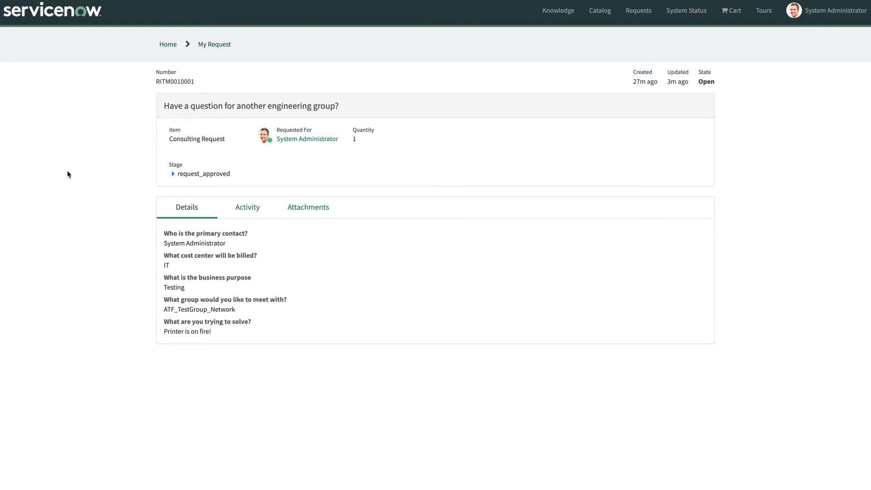
mouse_move(113, 73)
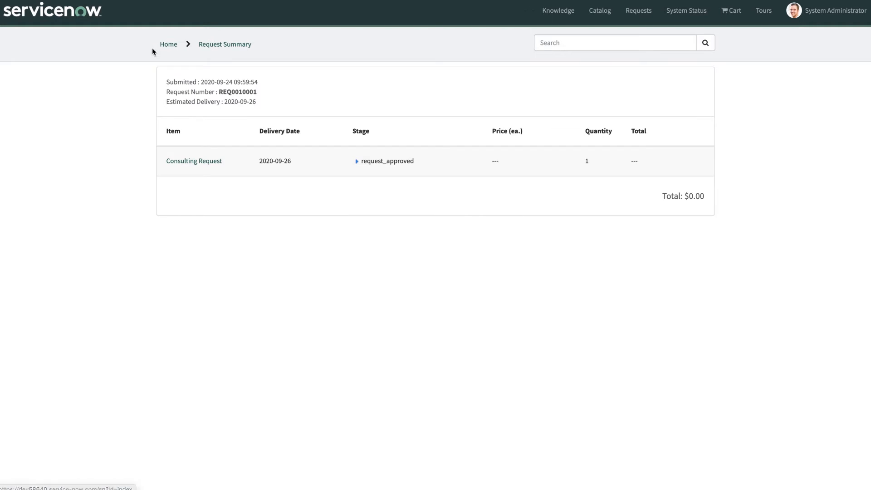
- Return to Requests and open incident INC0007001, 'Employee payroll application server is down.'
left_click(638, 10)
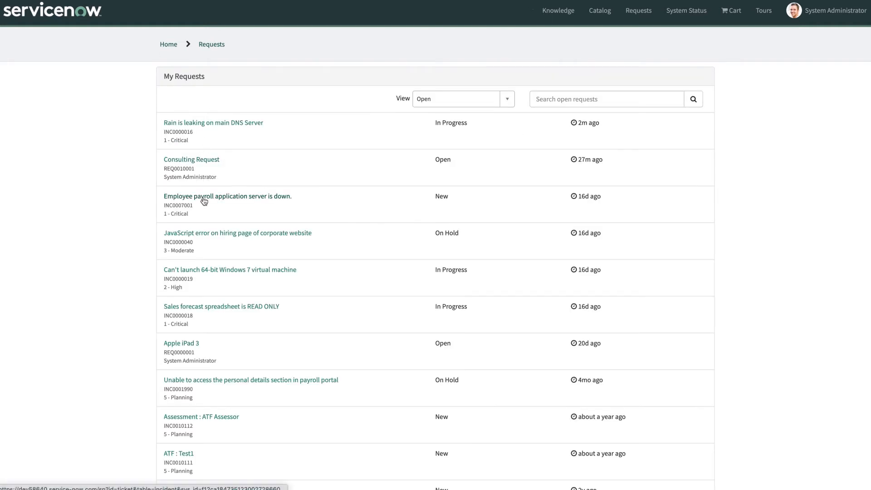
left_click(228, 197)
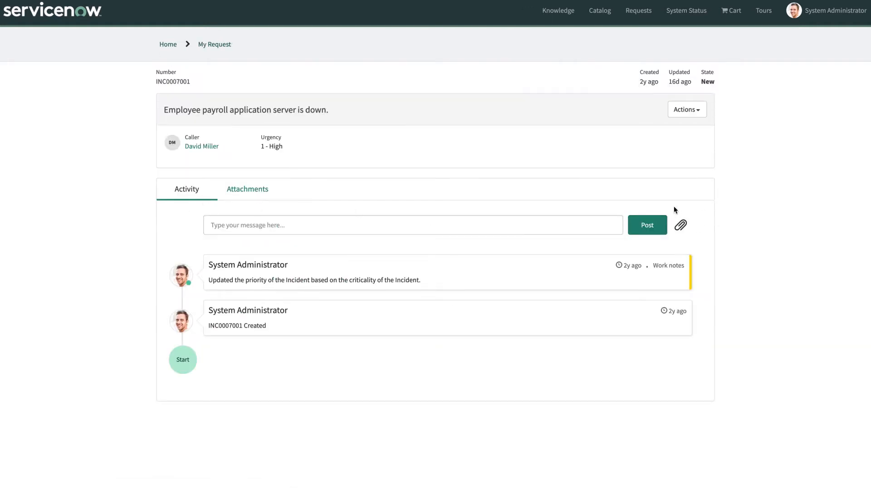
mouse_move(797, 331)
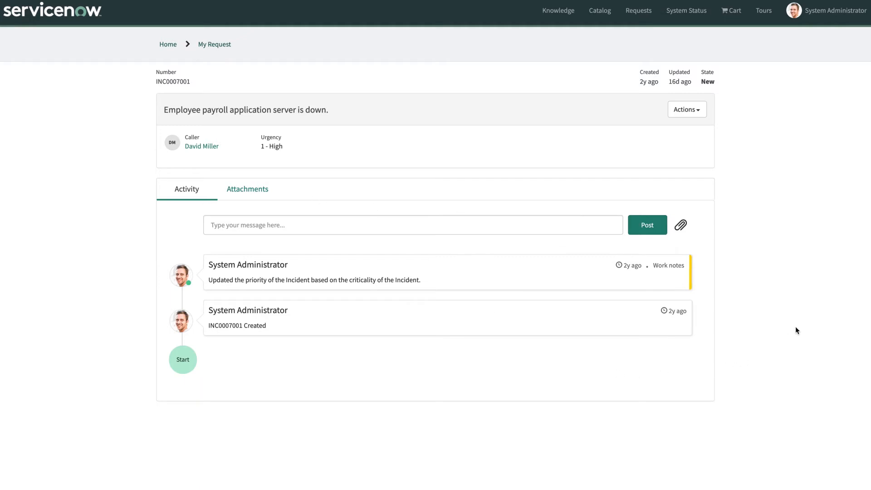
mouse_move(133, 71)
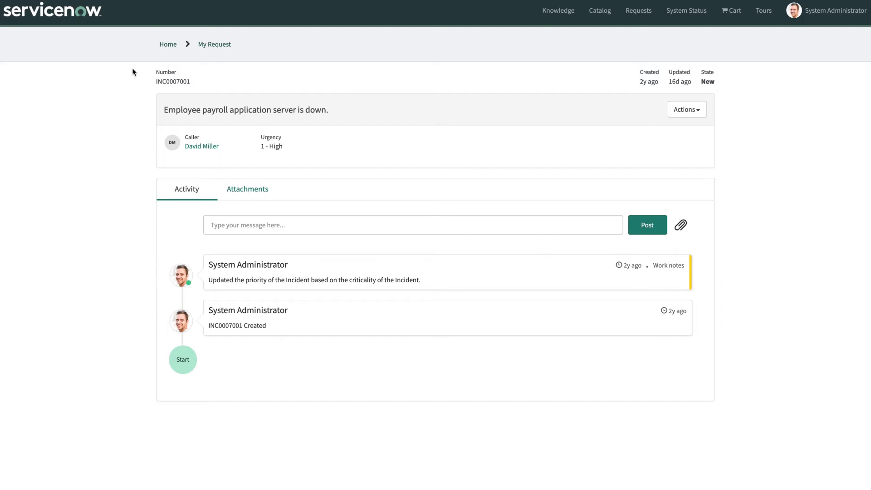
mouse_move(147, 85)
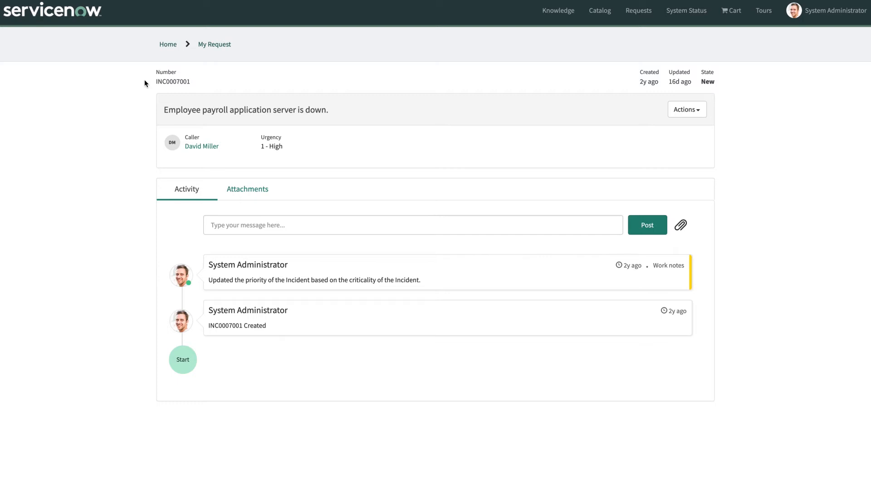
mouse_move(153, 139)
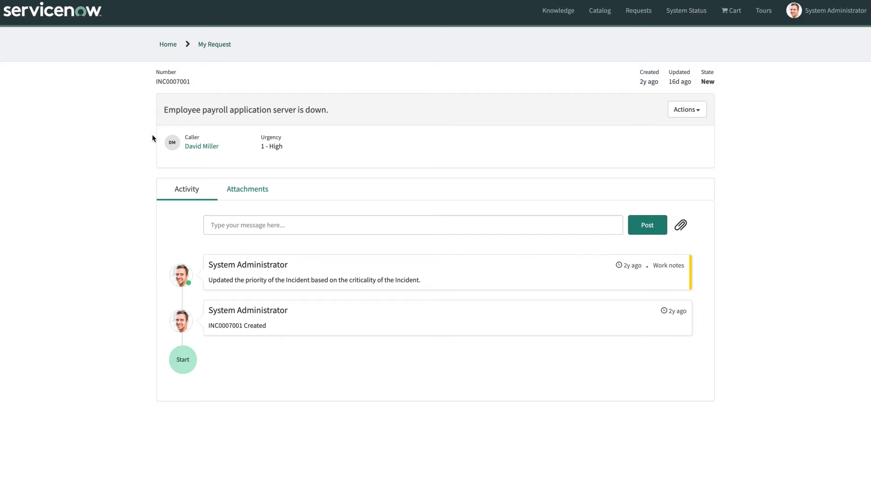
mouse_move(138, 142)
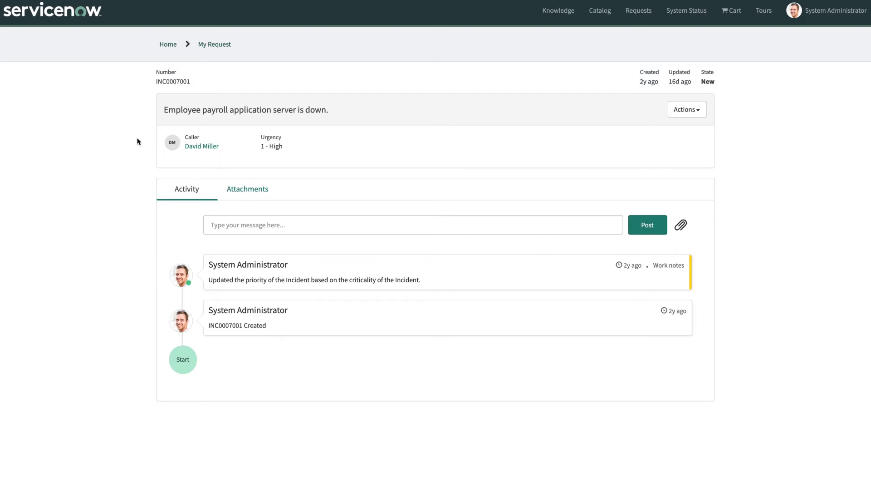
mouse_move(287, 165)
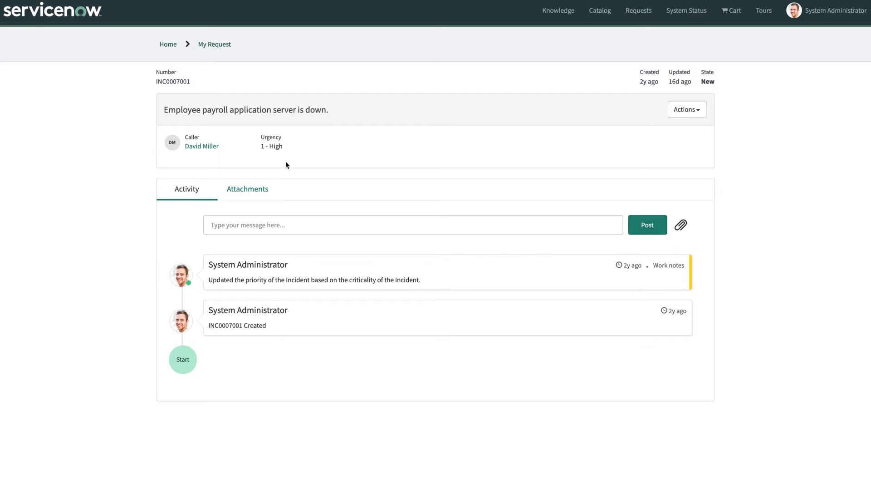
mouse_move(333, 156)
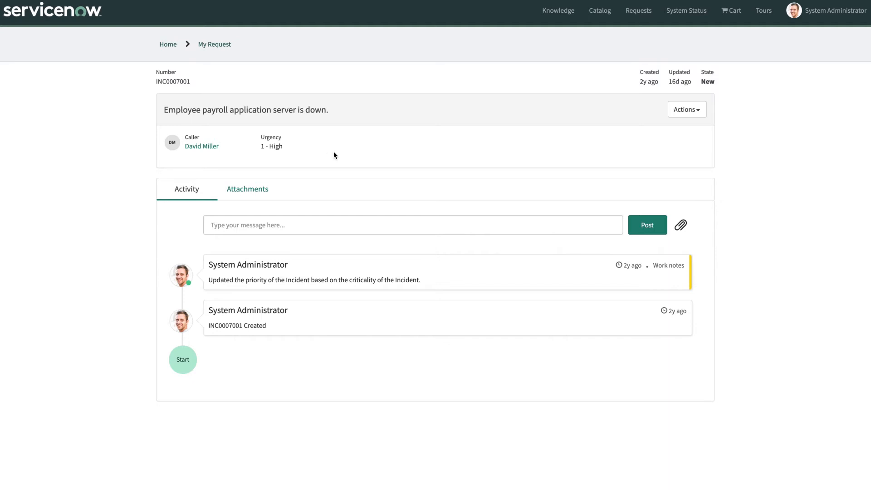
mouse_move(157, 79)
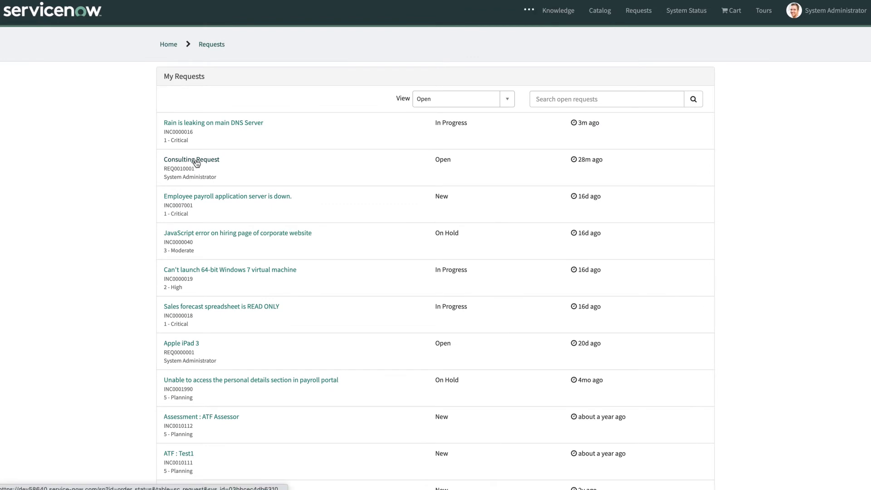
- Reopen Consulting Request RITM0010001 and review its attachments and question answers
left_click(191, 160)
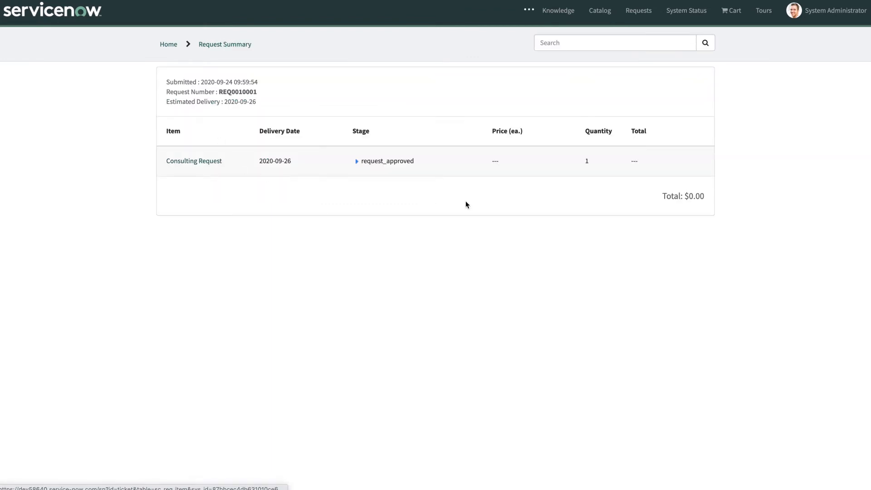
left_click(193, 160)
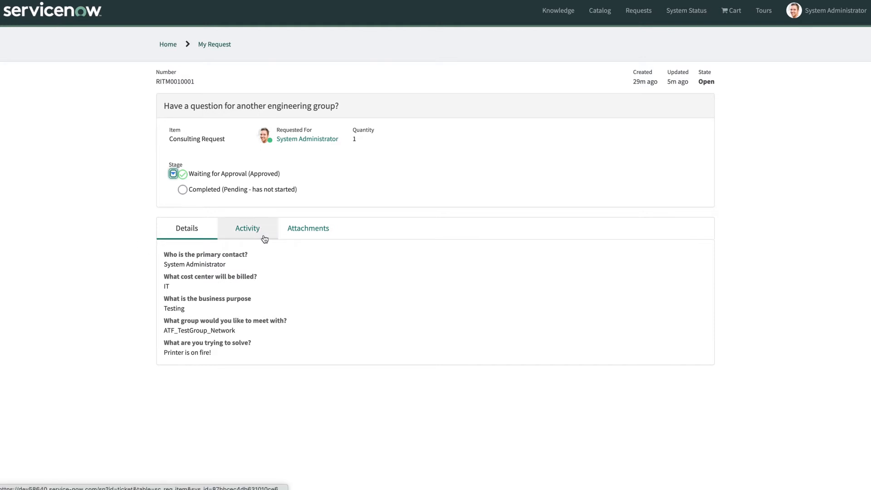
left_click(308, 228)
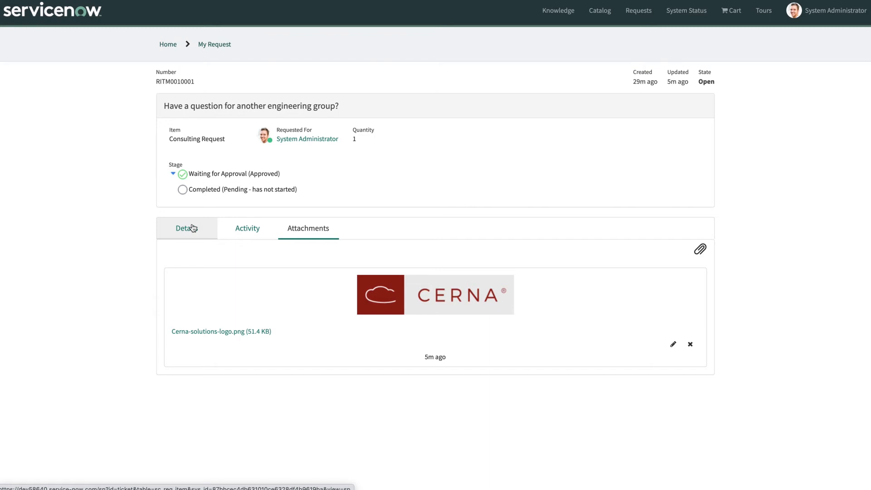
left_click(186, 228)
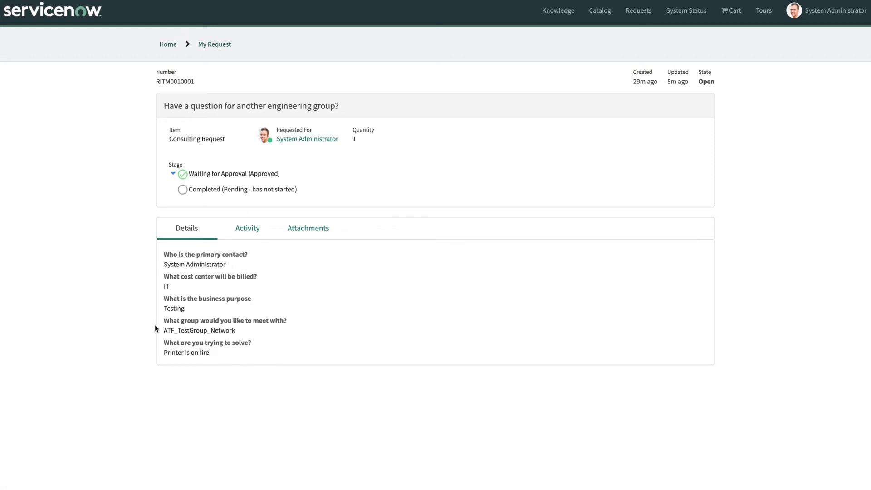
mouse_move(148, 278)
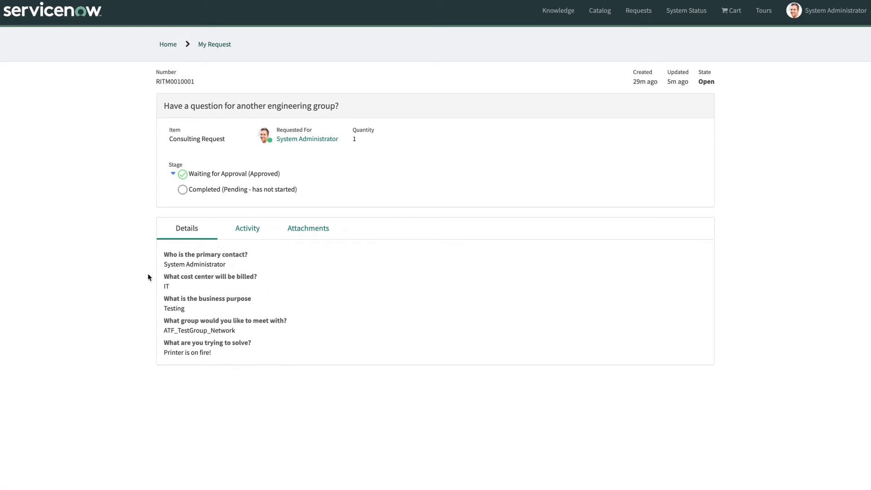
mouse_move(243, 364)
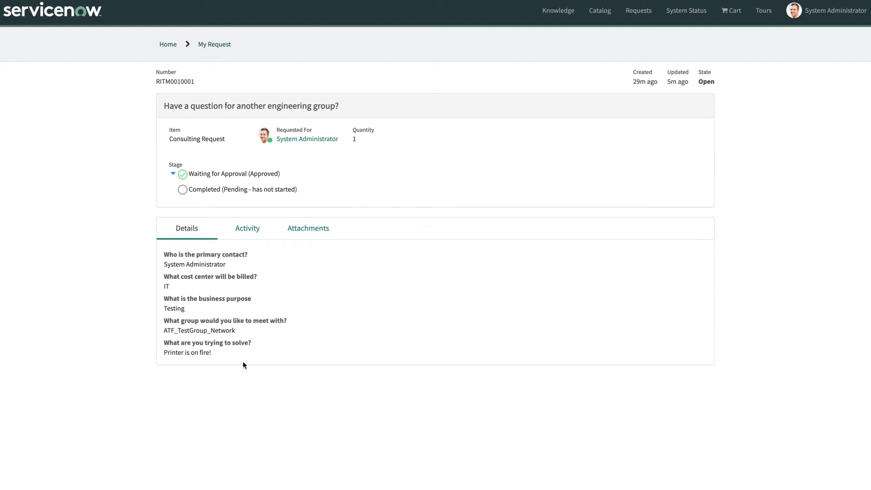
mouse_move(72, 345)
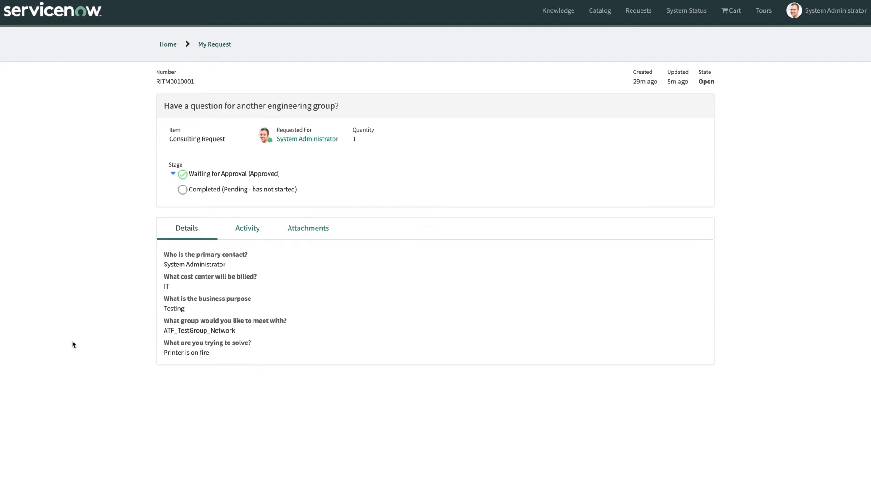
mouse_move(69, 38)
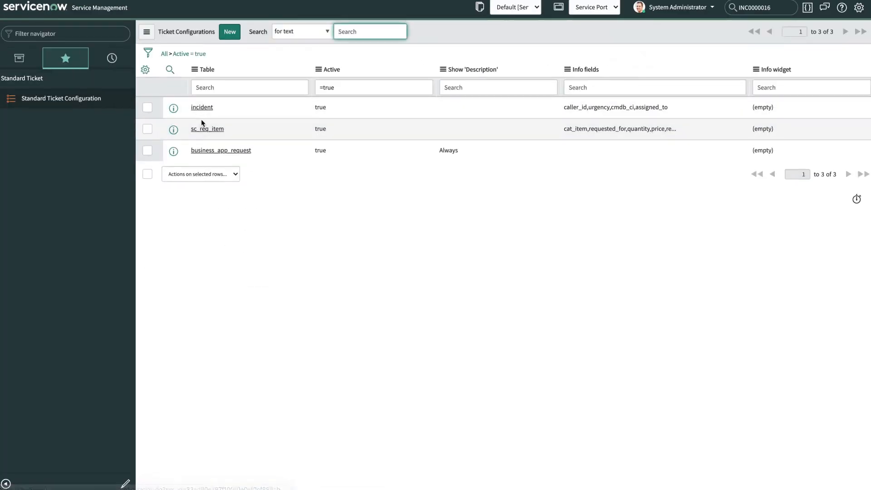
- Open the sc_req_item standard ticket configuration record, then return to the portal Requests list
left_click(207, 129)
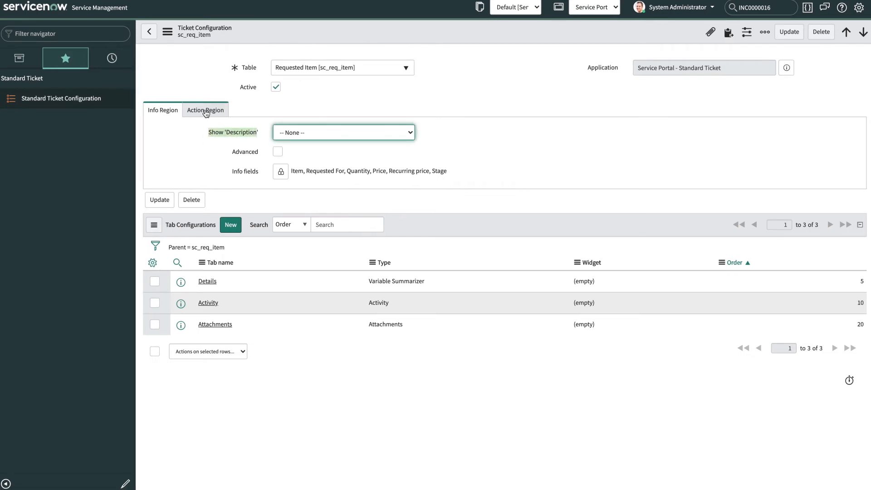
left_click(206, 109)
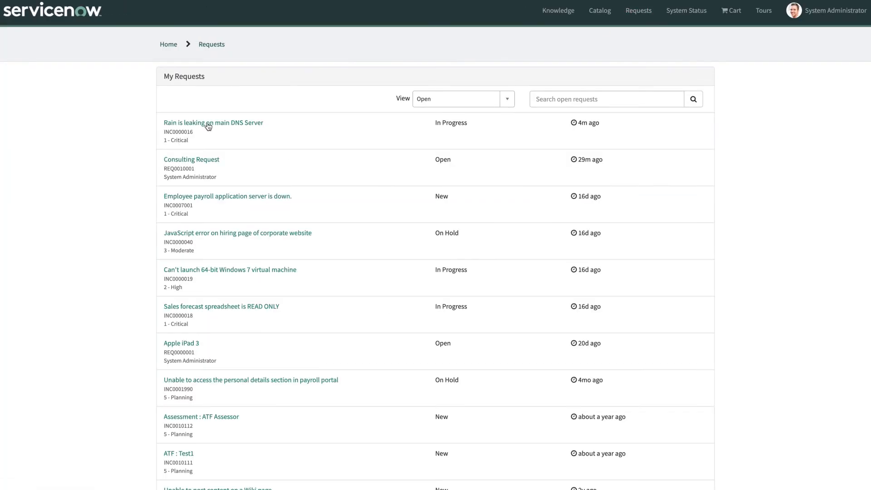
- Resolve incident INC0000016 'Rain is leaking on main DNS Server' via its Actions menu
left_click(212, 123)
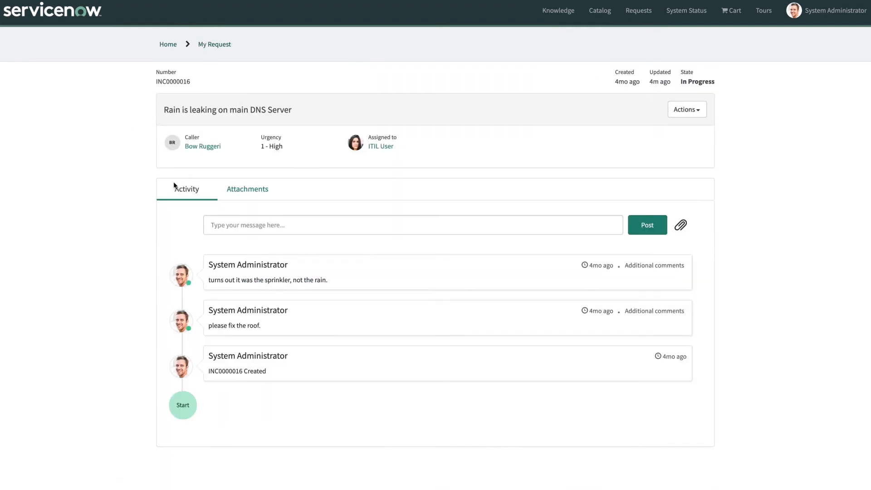
left_click(686, 110)
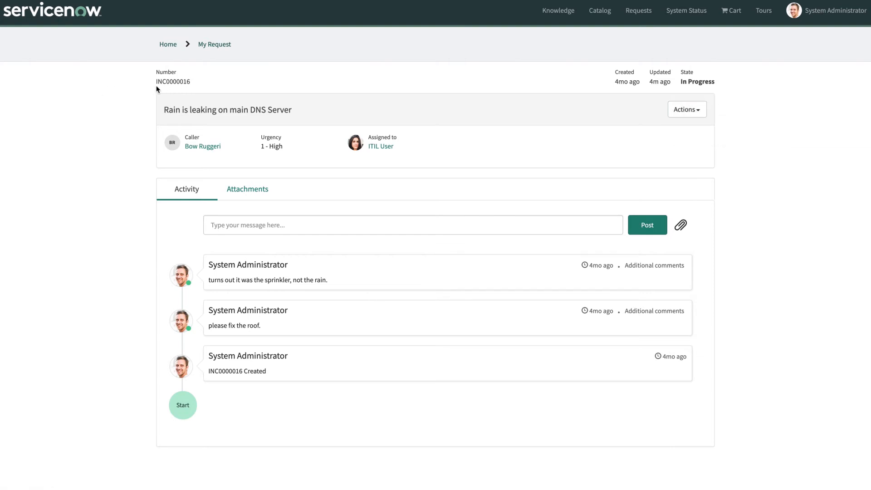
left_click(687, 109)
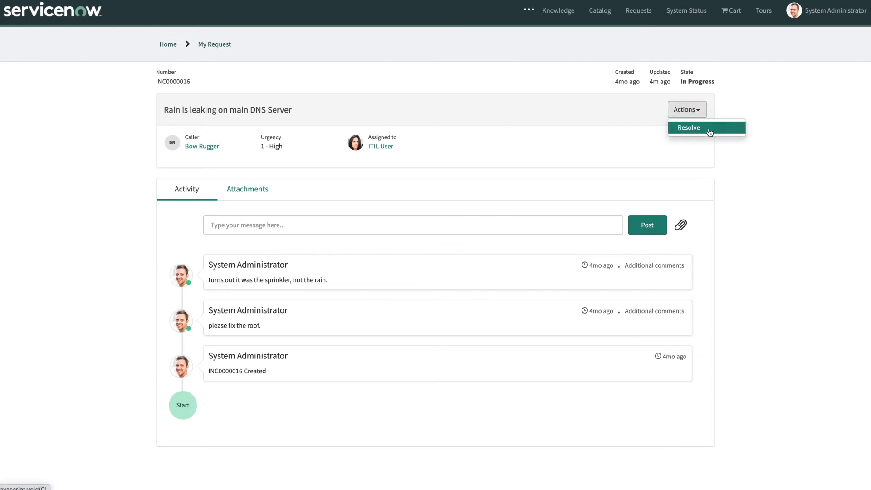
left_click(689, 128)
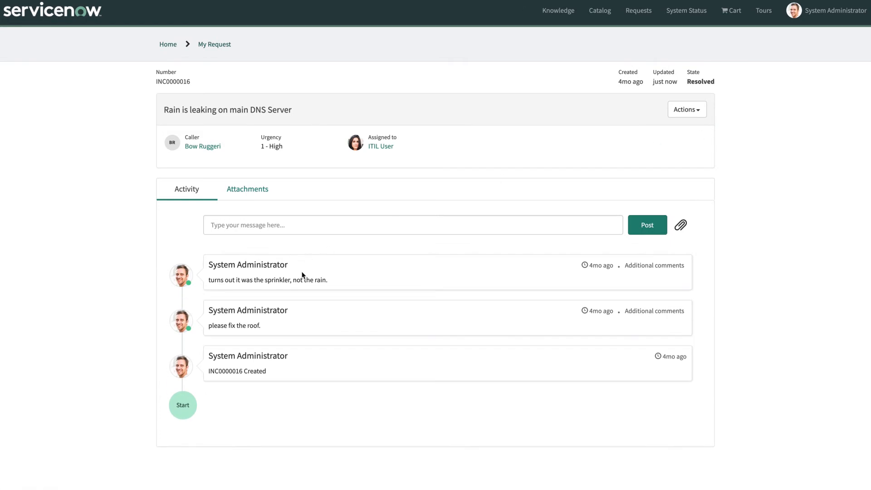
mouse_move(683, 89)
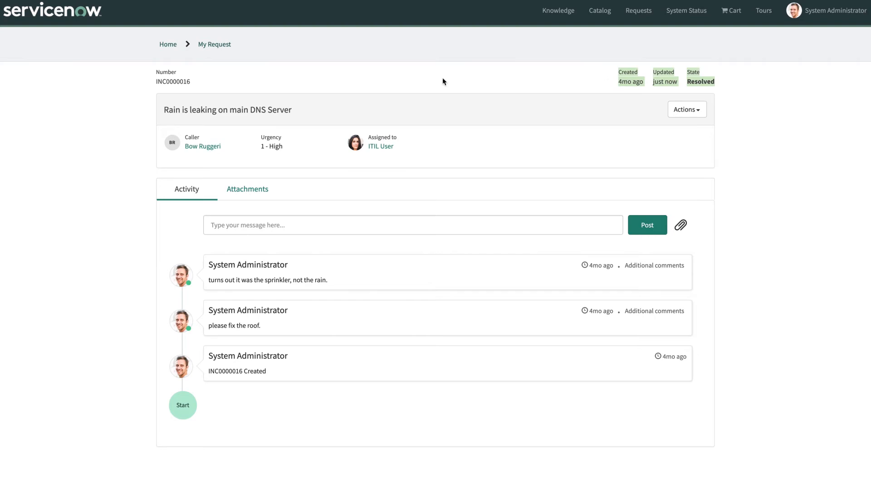
mouse_move(81, 34)
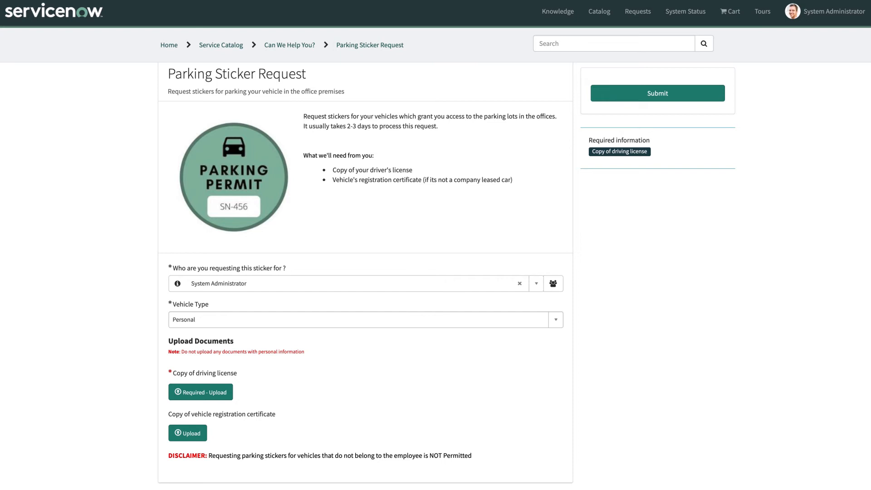
mouse_move(161, 467)
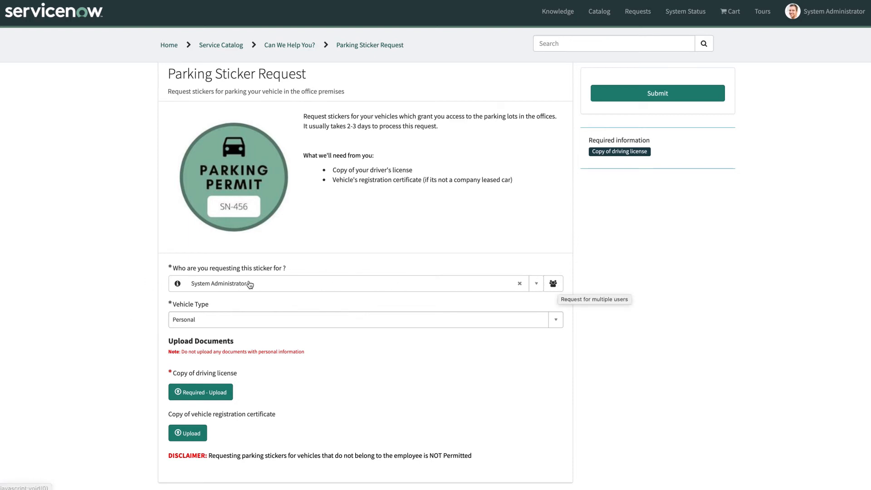
left_click(553, 283)
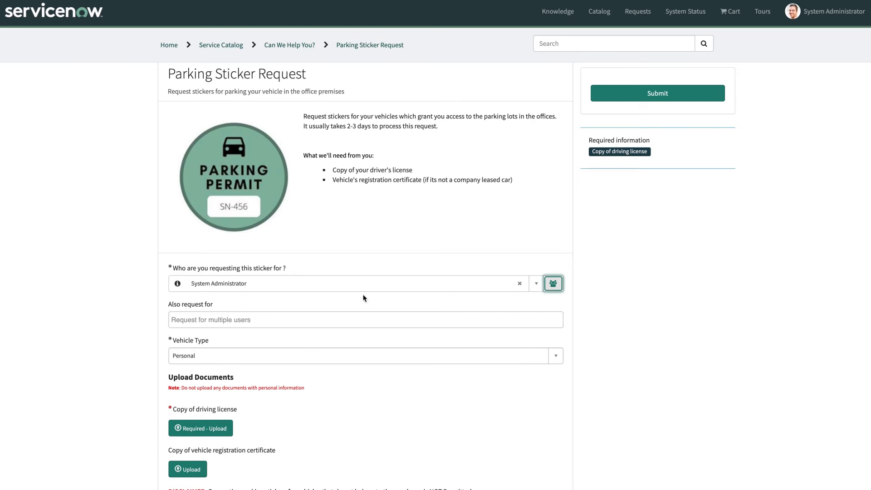
mouse_move(215, 309)
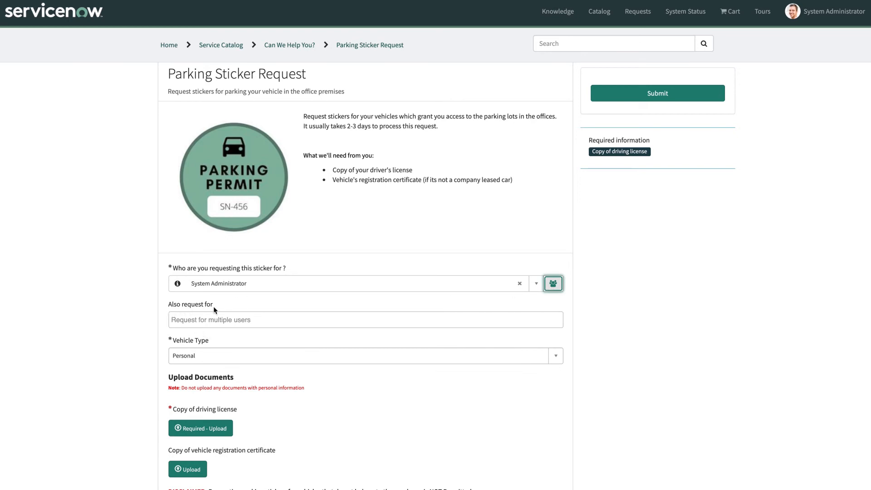
left_click(365, 319)
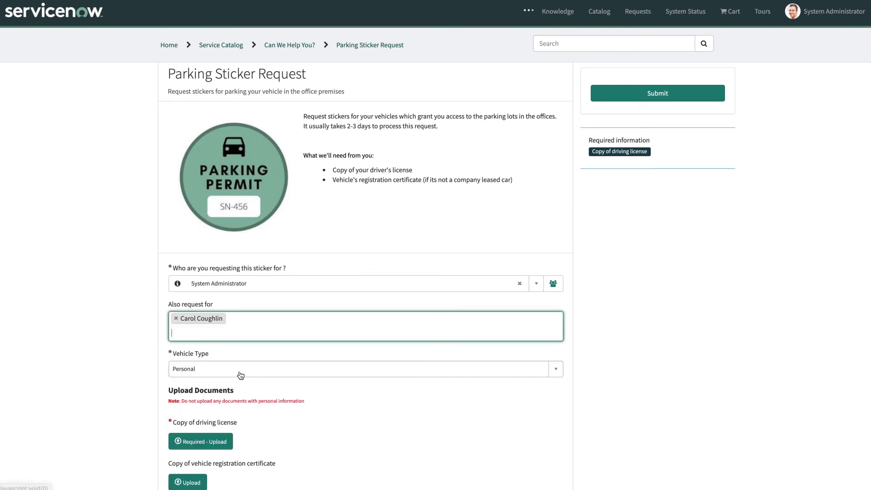
type("Armando Papik")
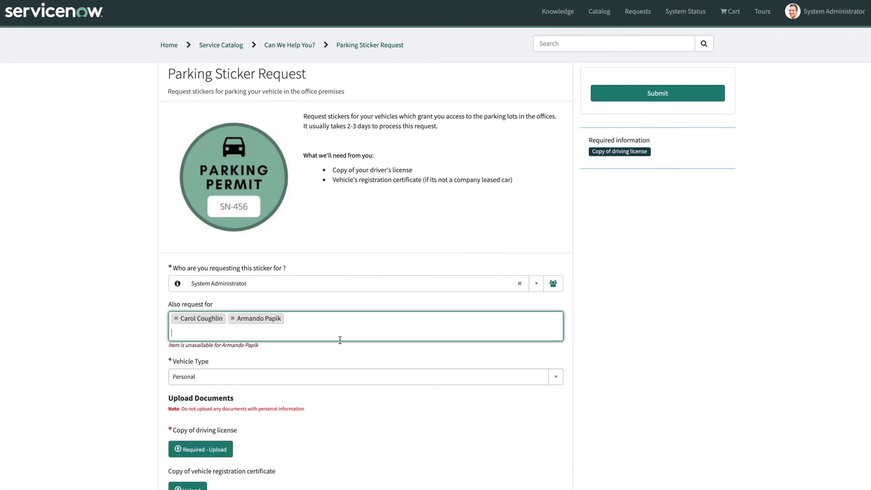
type("Bernard Laboy")
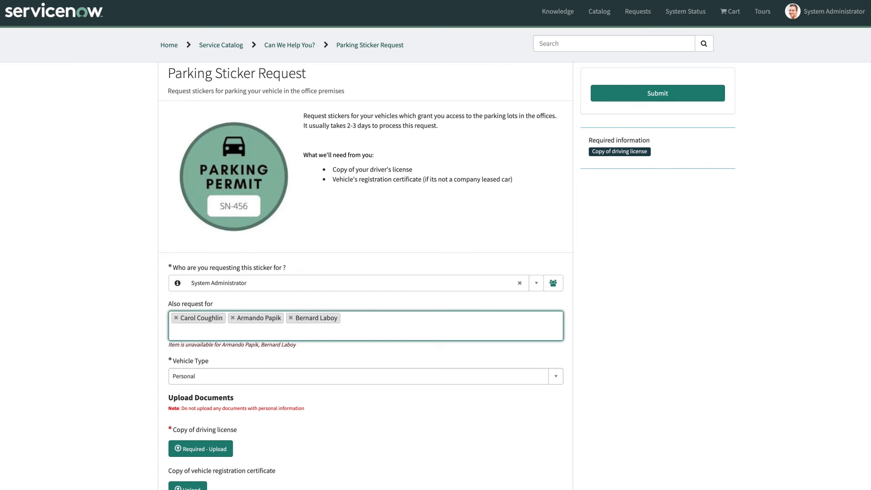
left_click(365, 332)
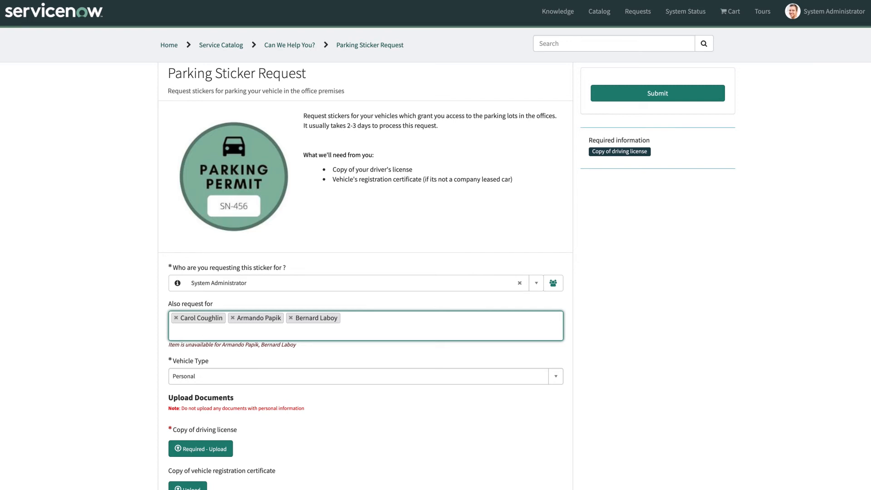
left_click(223, 331)
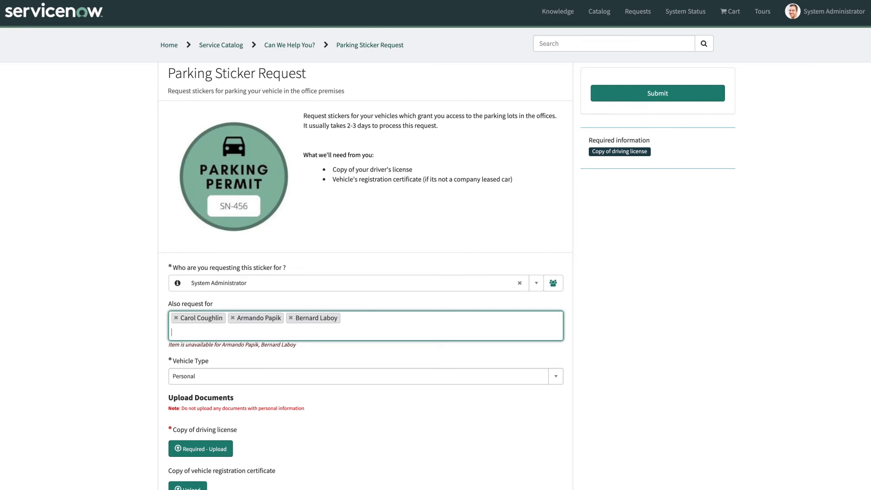
mouse_move(300, 349)
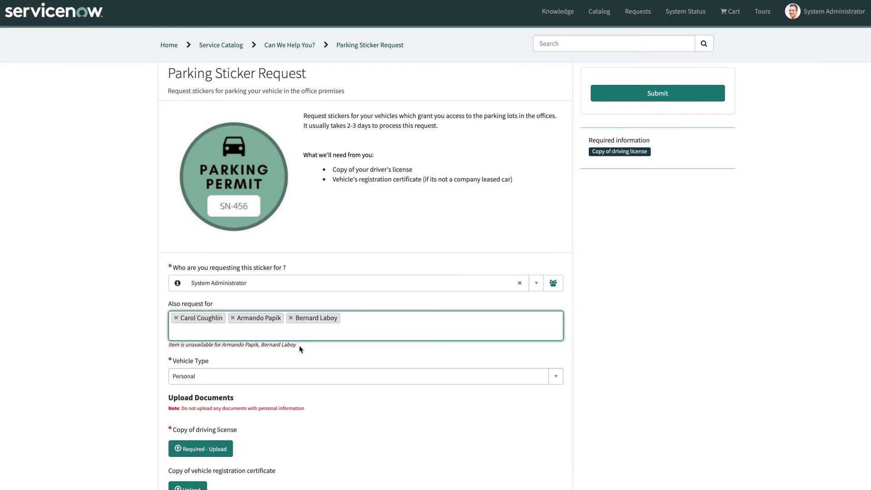
mouse_move(295, 321)
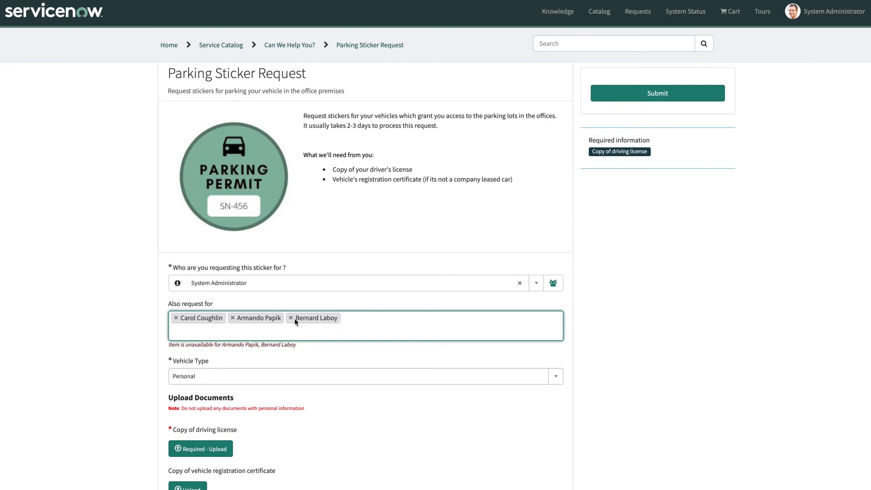
left_click(361, 332)
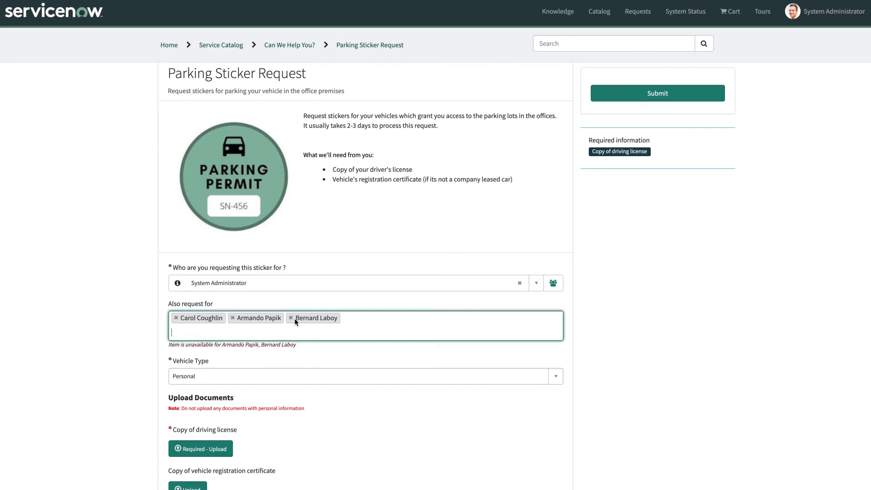
mouse_move(308, 304)
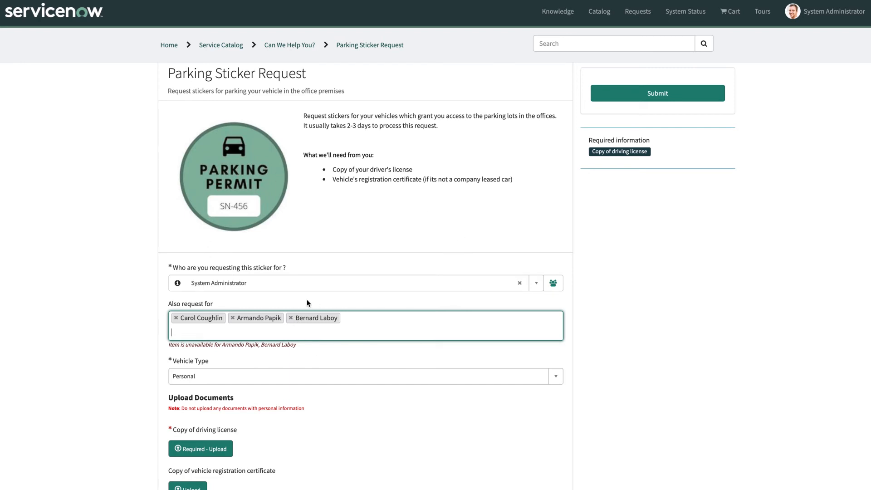
mouse_move(161, 343)
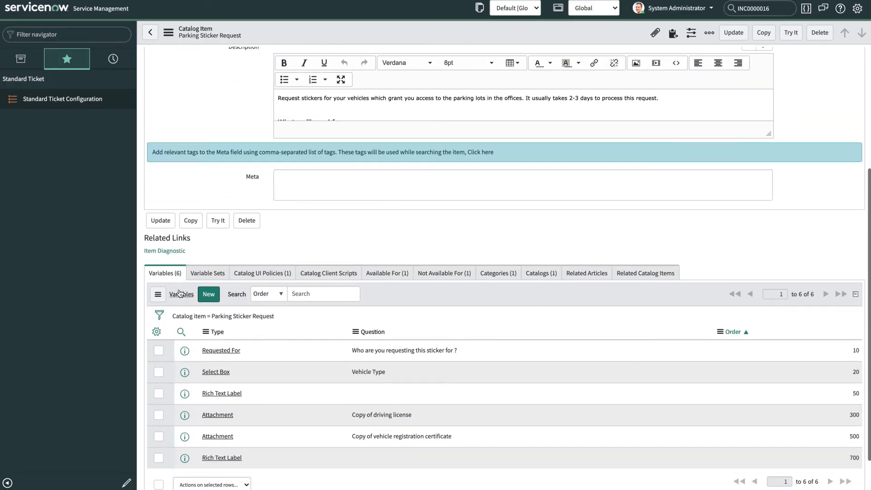
mouse_move(340, 356)
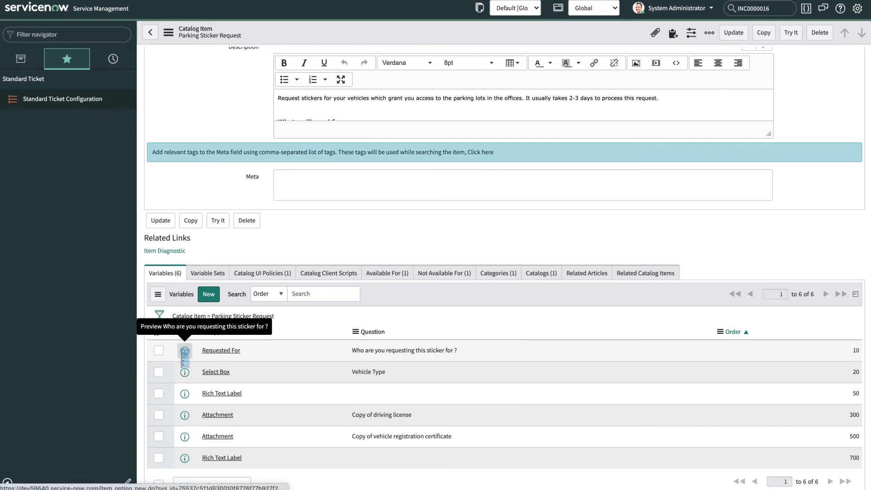
- Preview the Requested For variable and open its full record
left_click(185, 350)
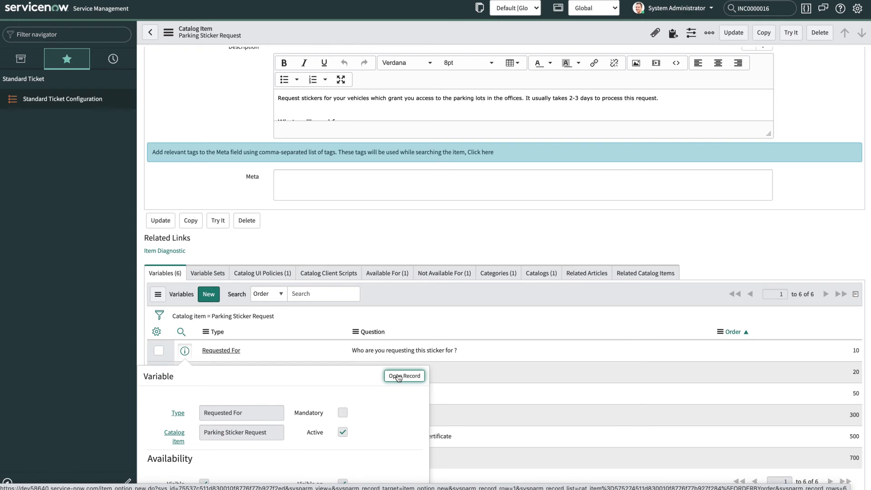
left_click(404, 376)
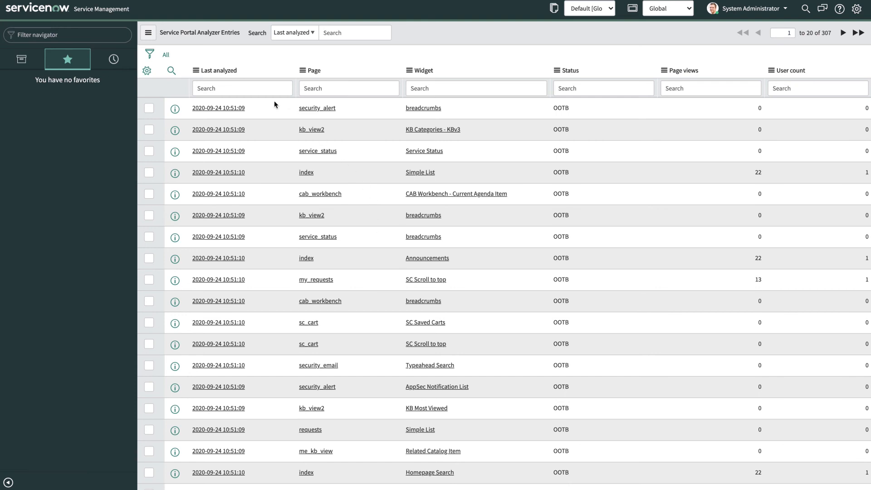
mouse_move(226, 74)
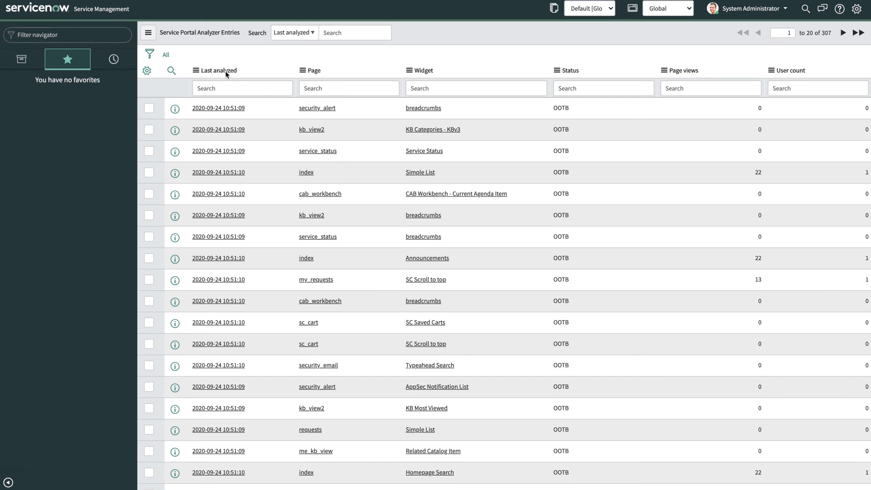
mouse_move(315, 63)
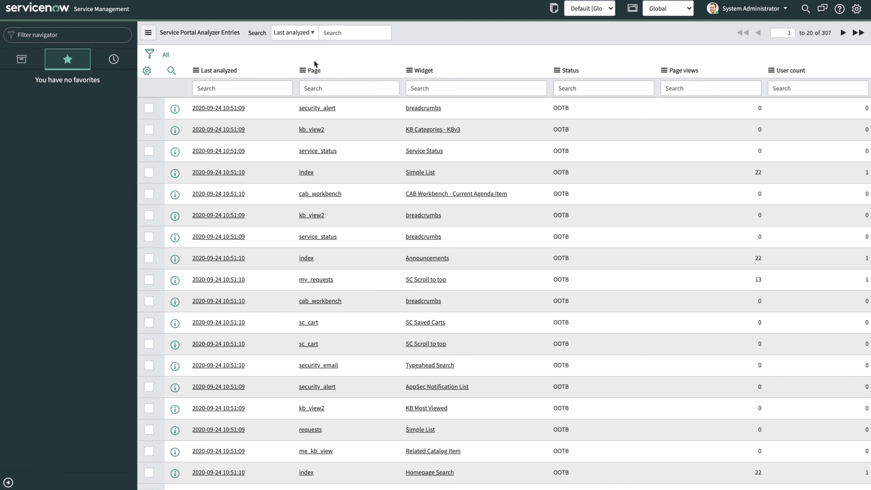
mouse_move(295, 334)
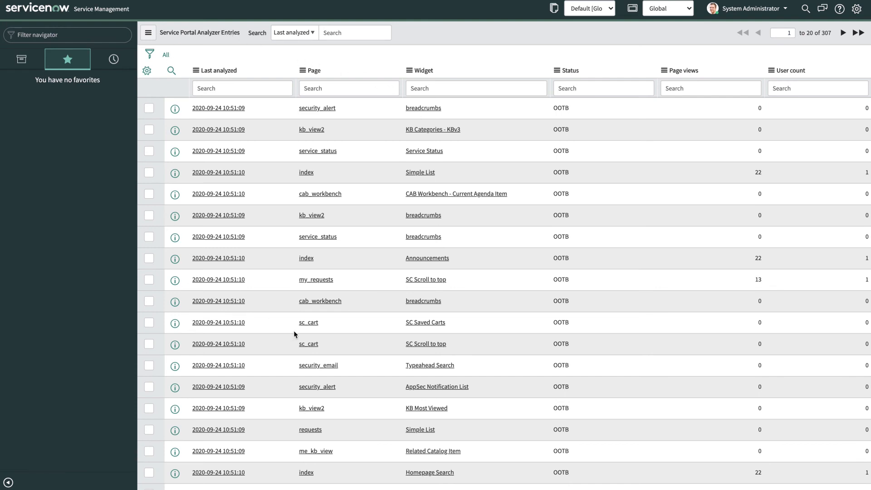
mouse_move(595, 212)
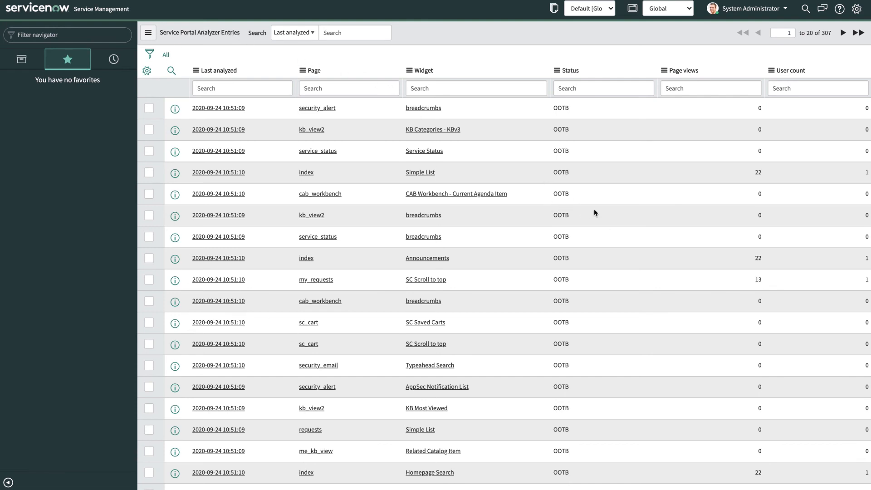
mouse_move(306, 322)
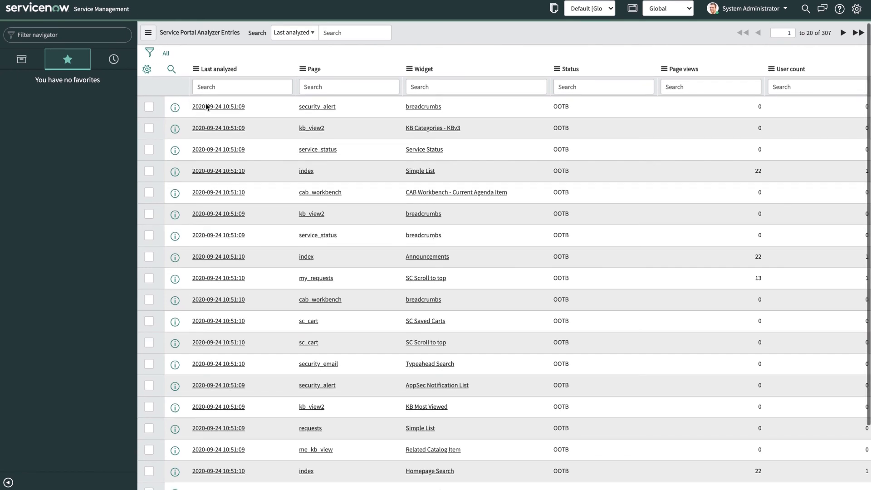
scroll("down", 3)
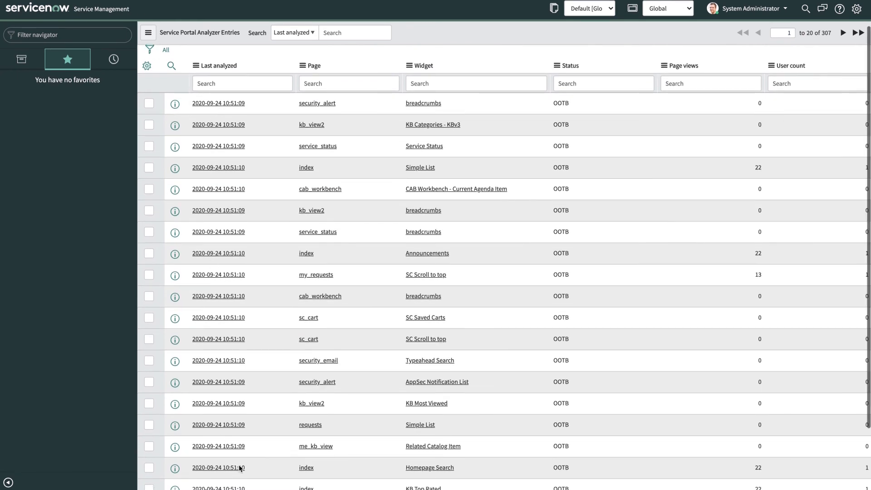
mouse_move(752, 473)
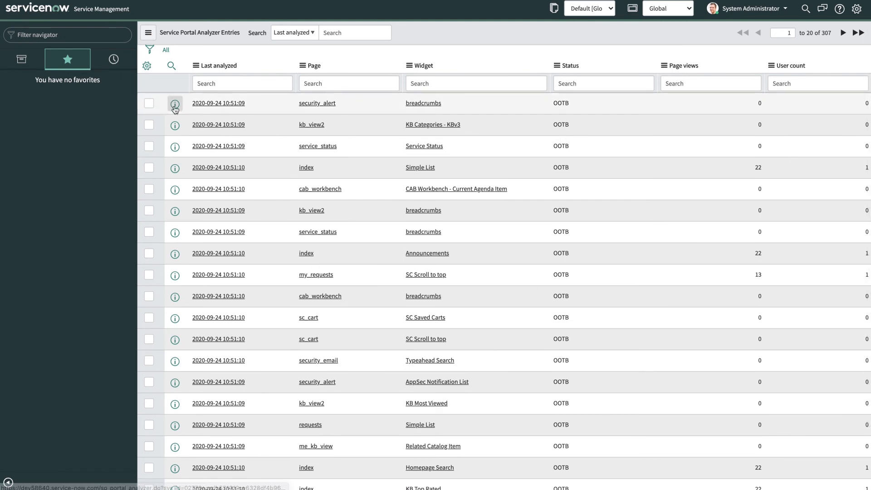
- Open the security_alert breadcrumbs analyzer entry showing status OOTB and user count 0
left_click(174, 103)
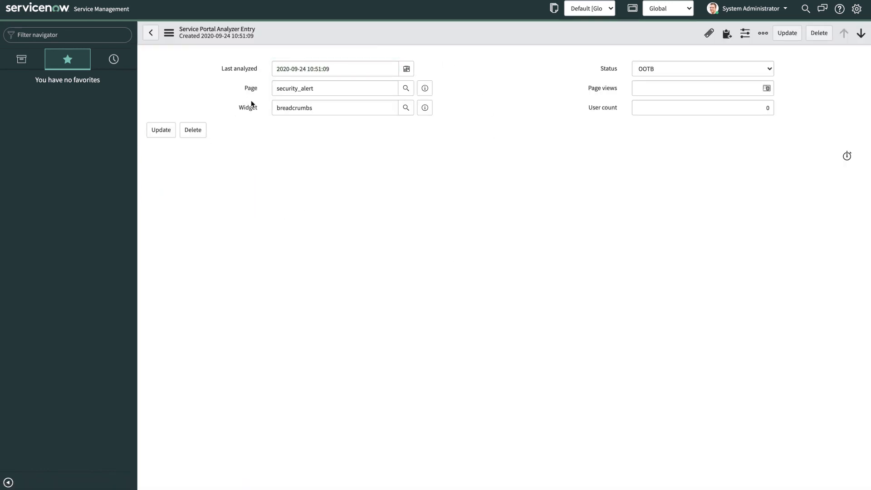
mouse_move(257, 109)
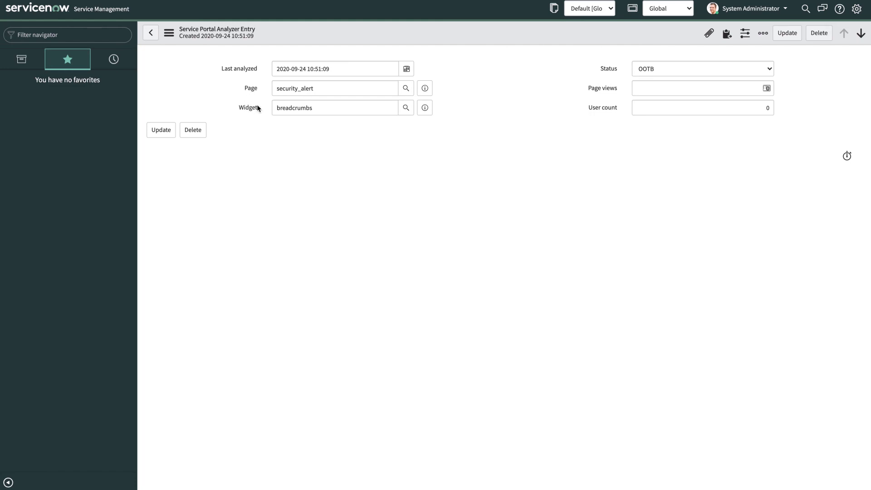
mouse_move(217, 111)
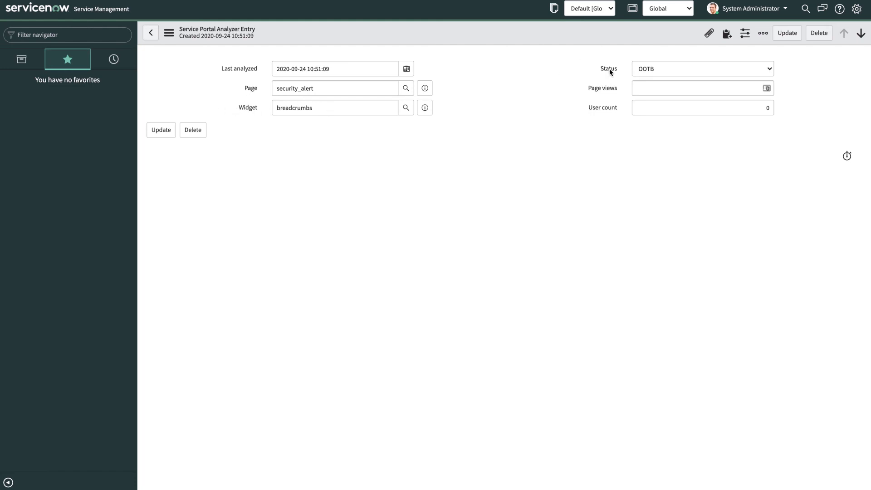
left_click(702, 69)
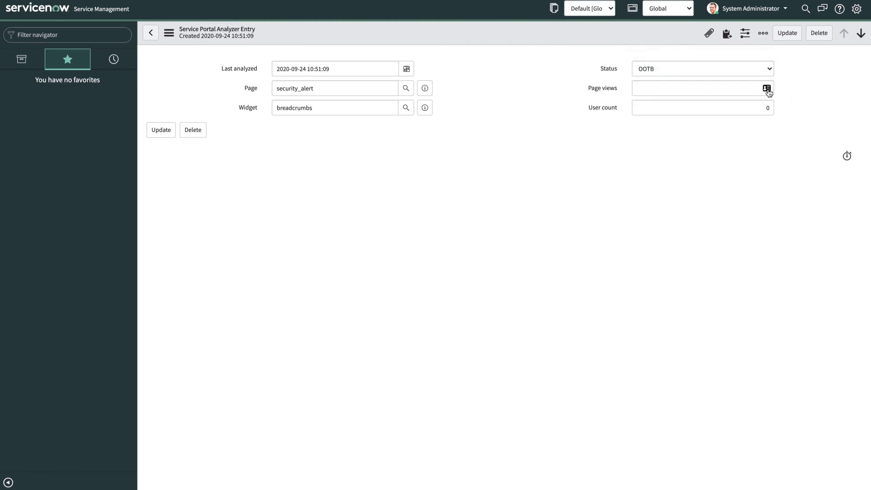
mouse_move(536, 123)
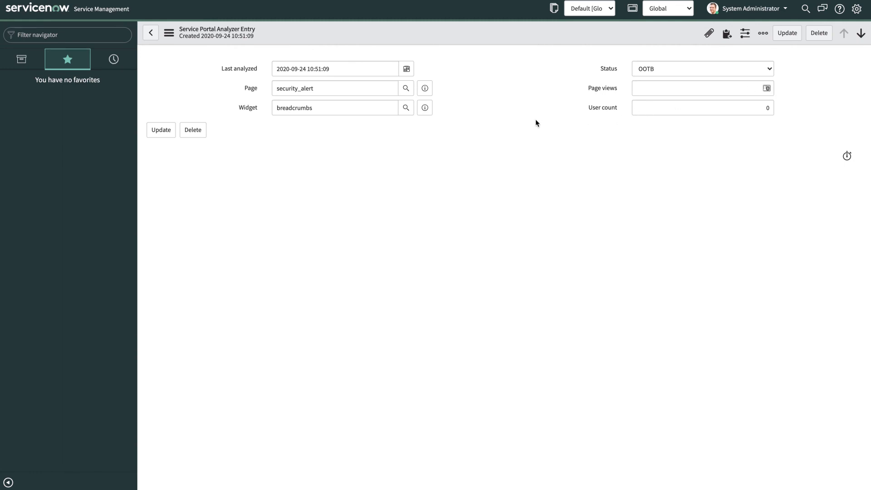
mouse_move(594, 129)
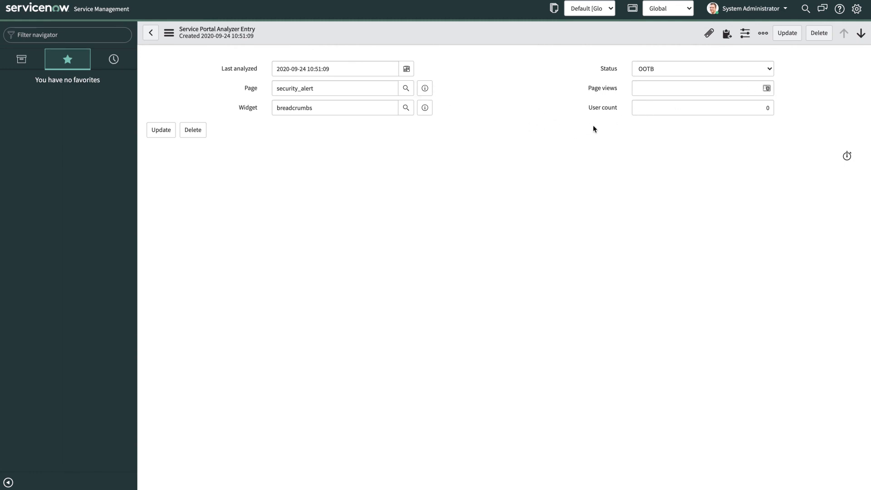
mouse_move(603, 111)
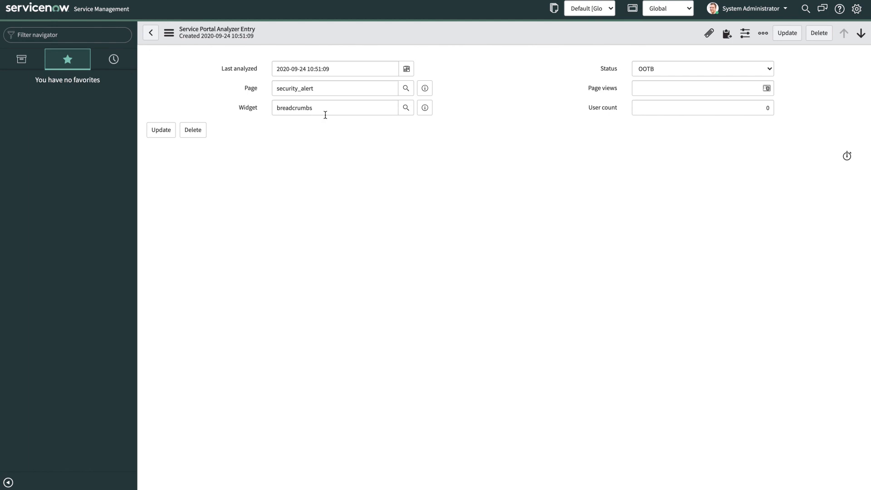
mouse_move(609, 113)
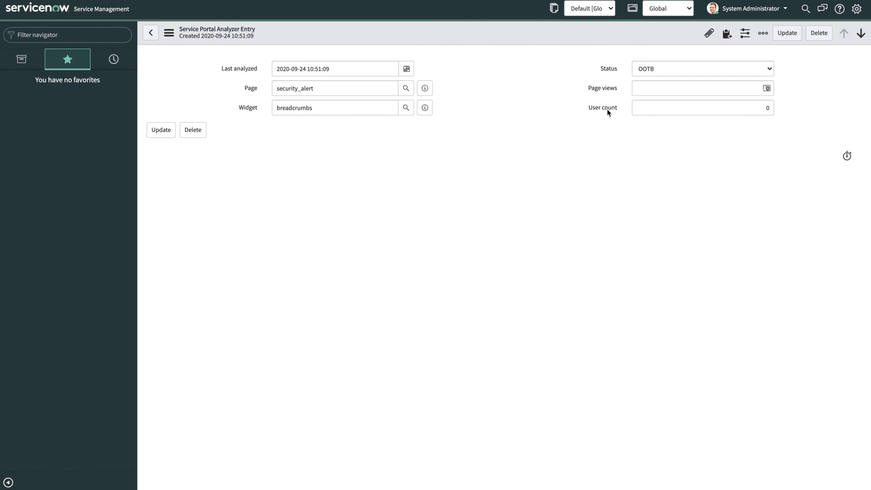
mouse_move(603, 87)
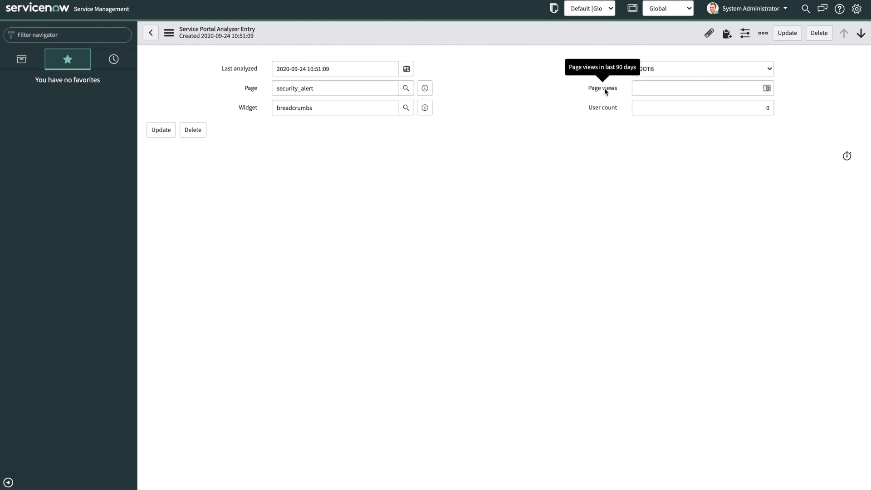
mouse_move(820, 97)
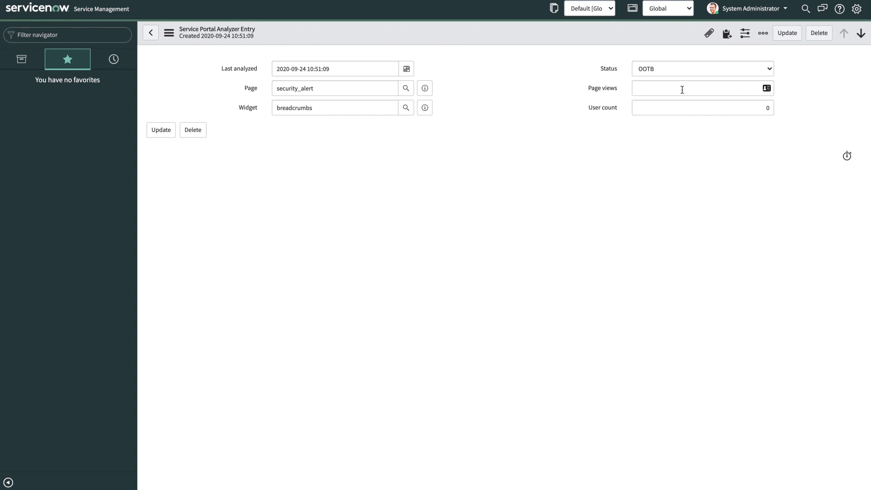
mouse_move(603, 88)
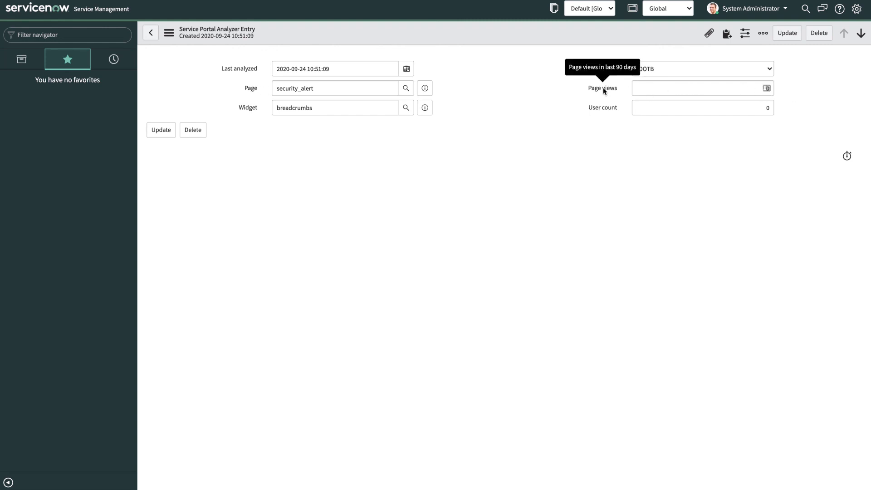
mouse_move(603, 112)
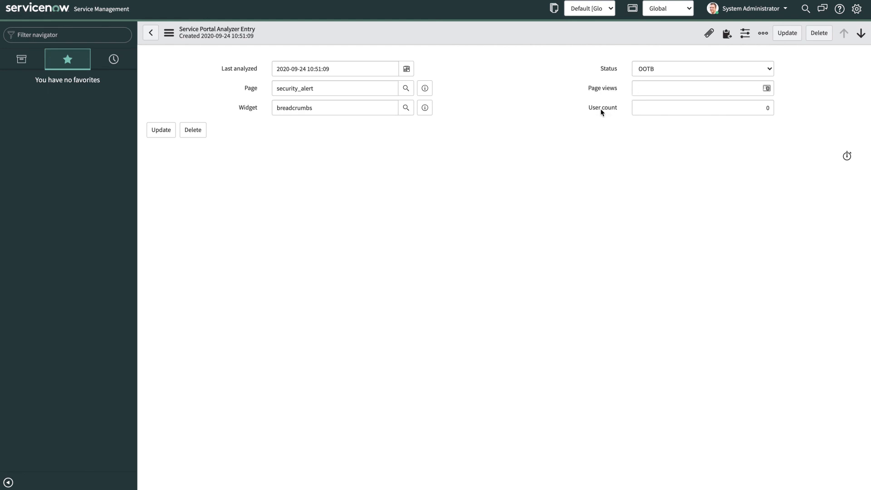
mouse_move(604, 117)
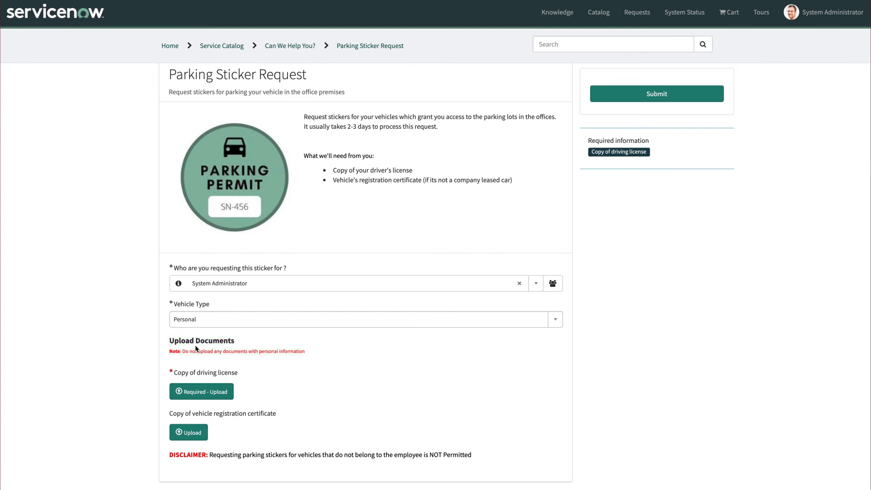
mouse_move(96, 348)
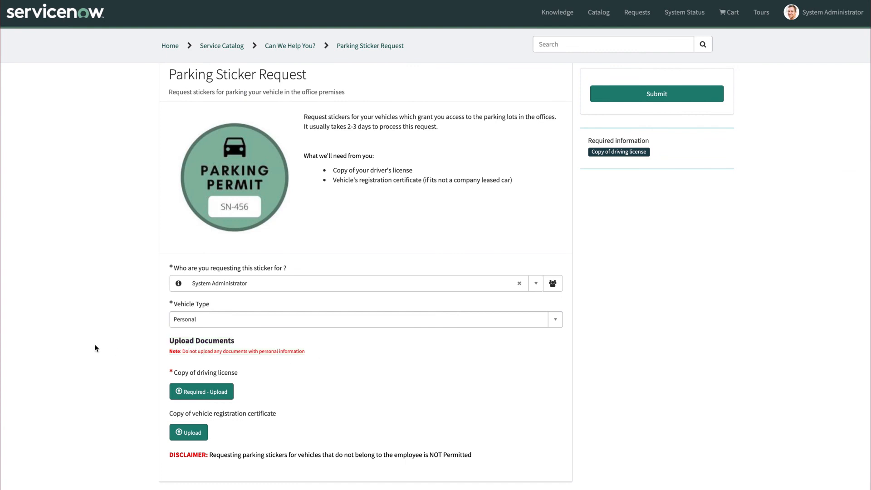
mouse_move(208, 388)
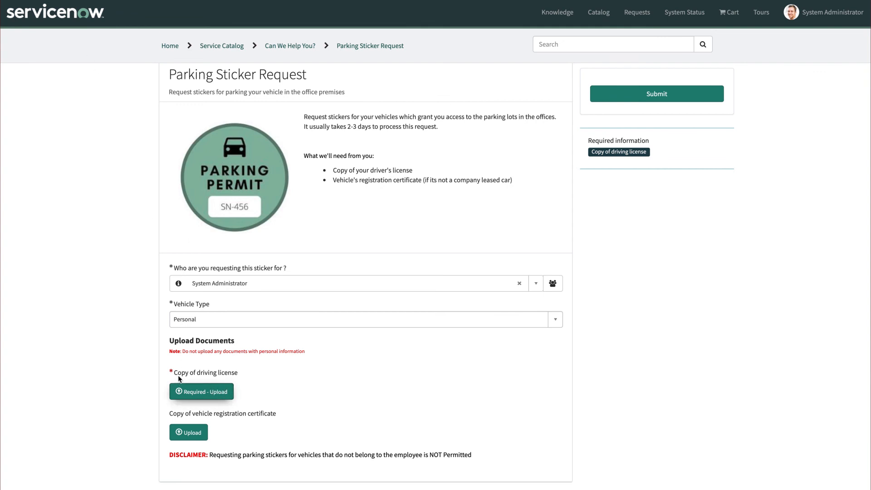
- Start the driving license upload on the Parking Sticker Request, then cancel without attaching
left_click(201, 392)
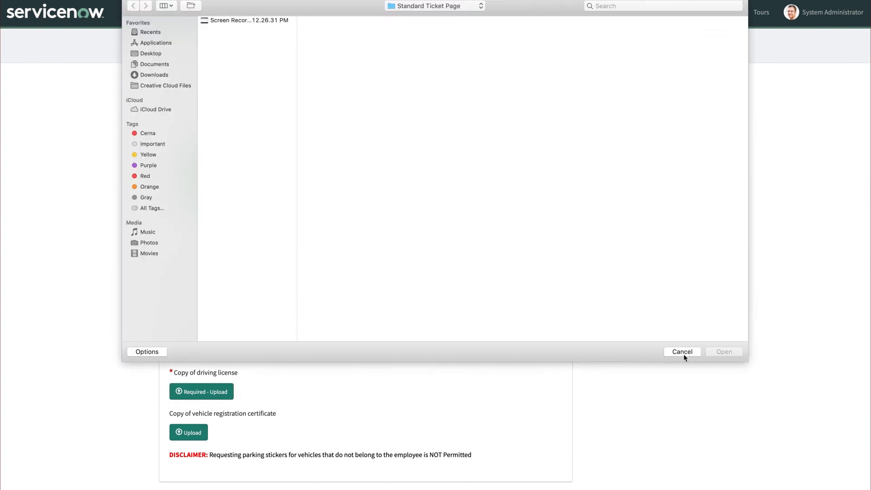
left_click(681, 351)
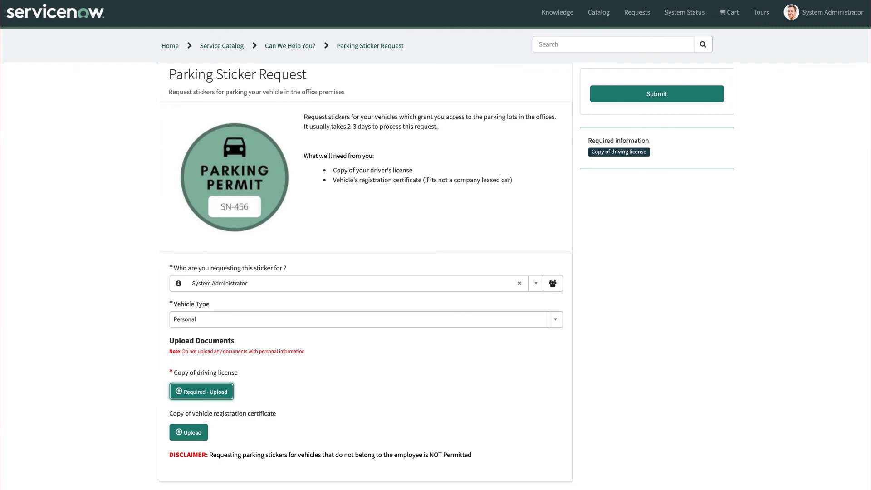